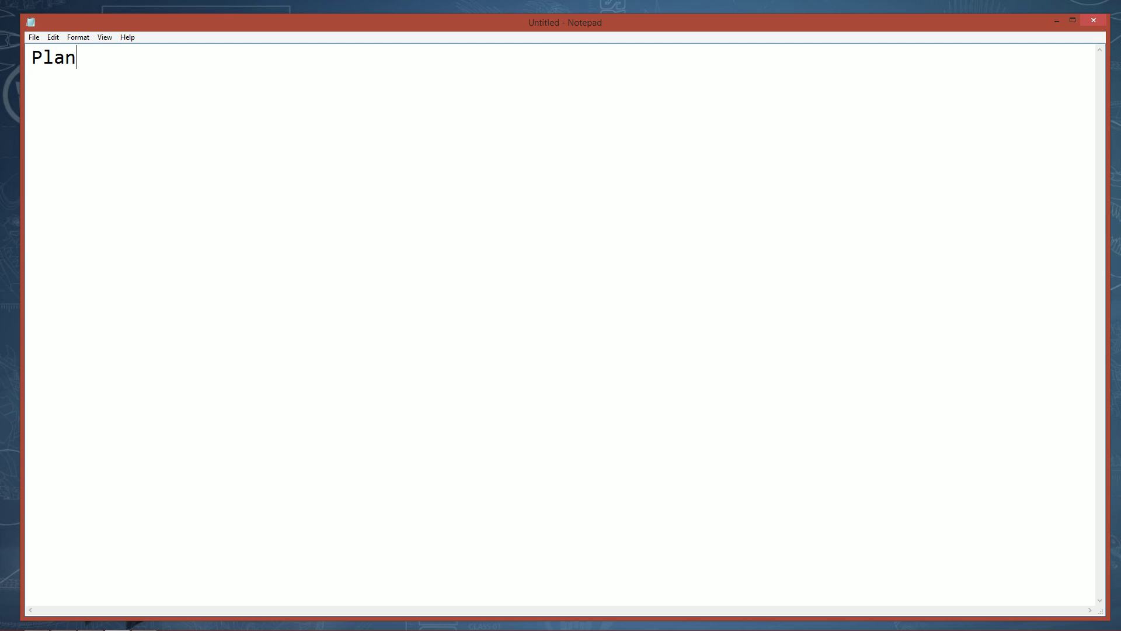
Write 'Planning', '-Gamemode', then indented '-Sprint', '-Challenge', '-Reverse Tag'.
{"action": "type", "text": "ning"}
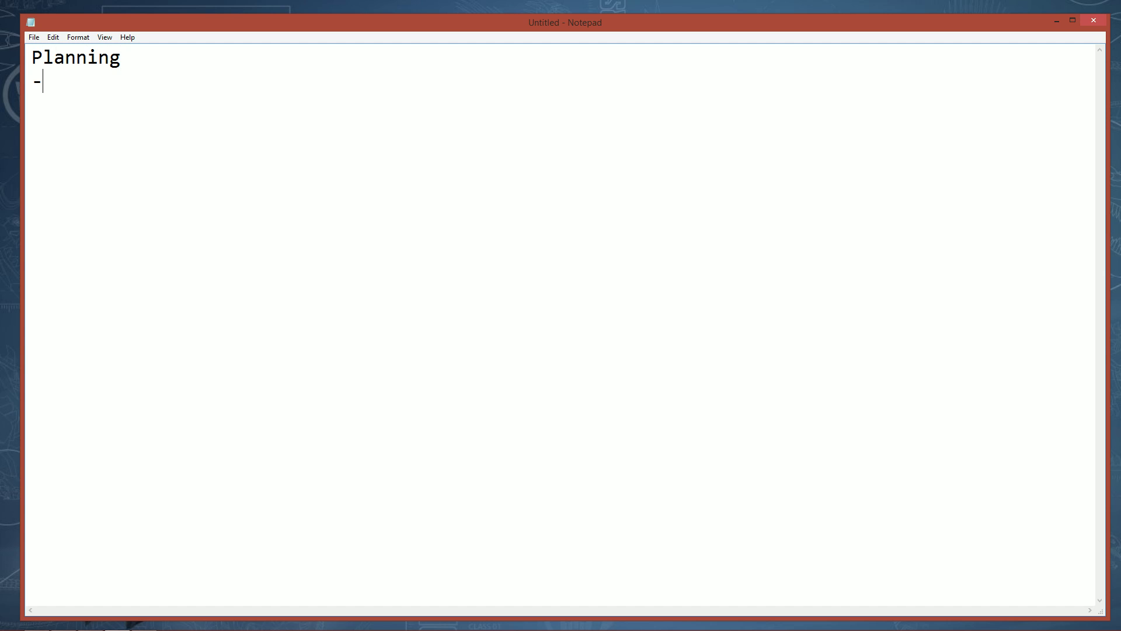
{"action": "type", "text": "Gamemode"}
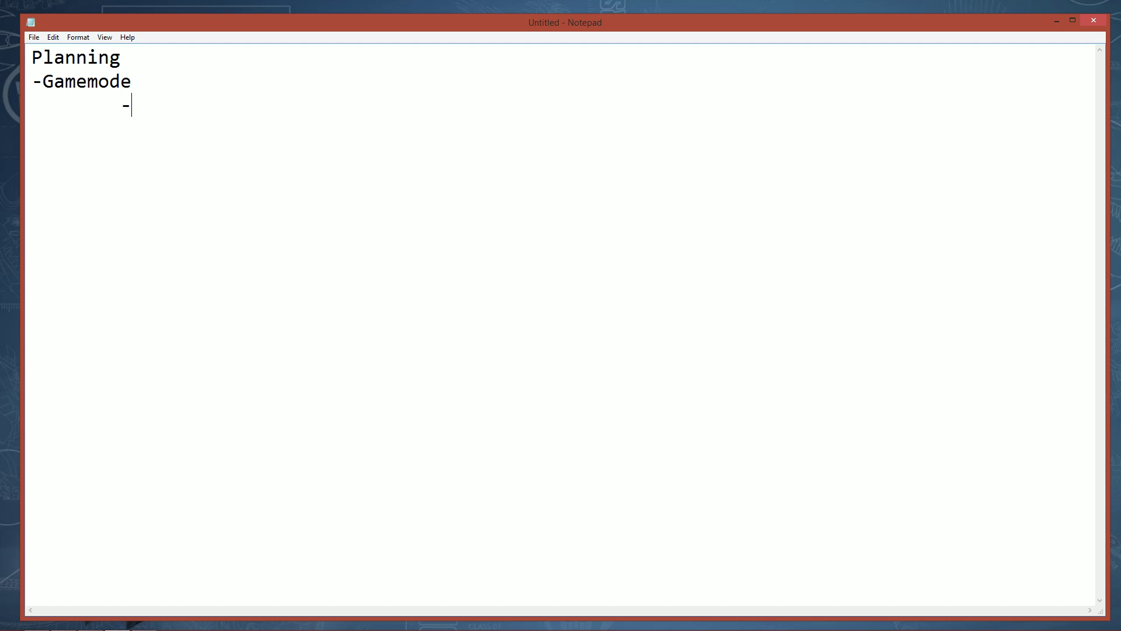
{"action": "type", "text": "Sprint"}
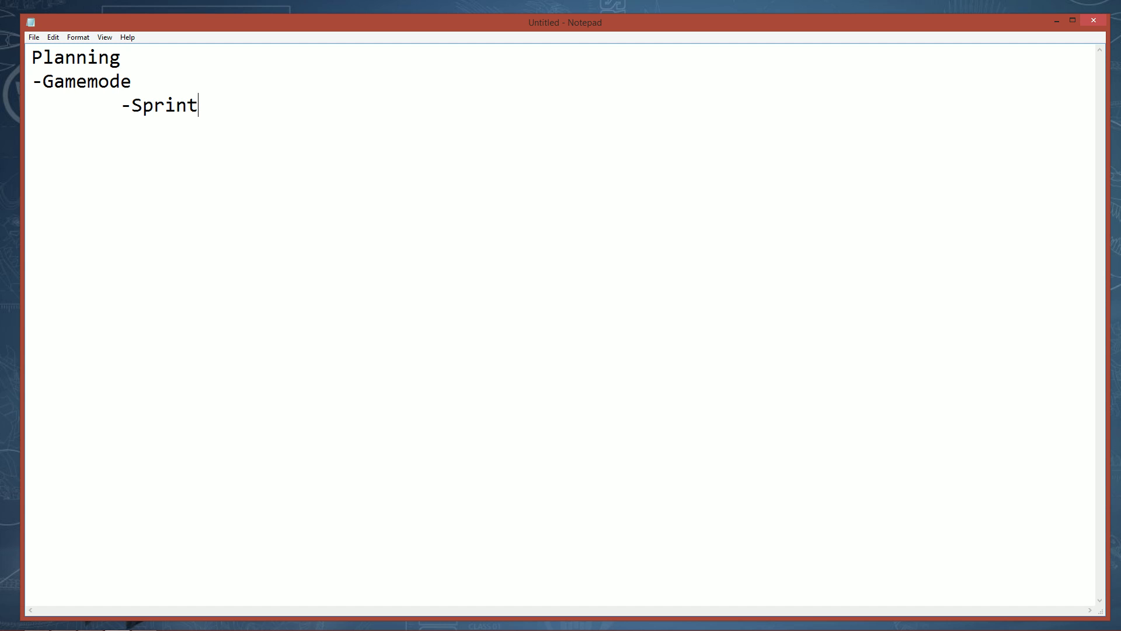
{"action": "type", "text": "-Challenge"}
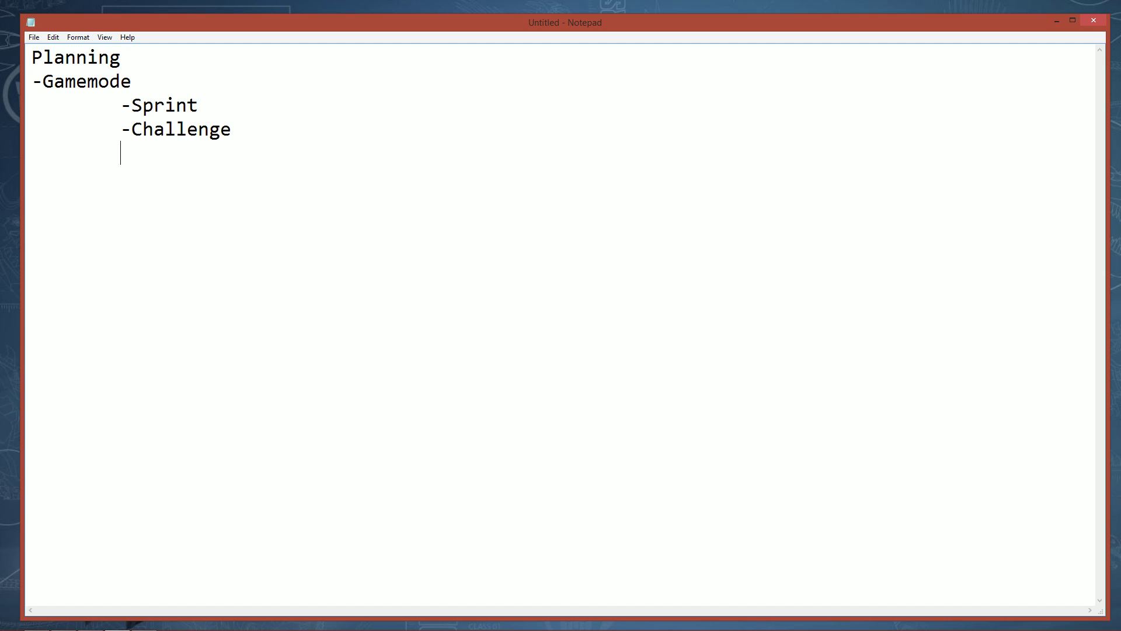
{"action": "type", "text": "-"}
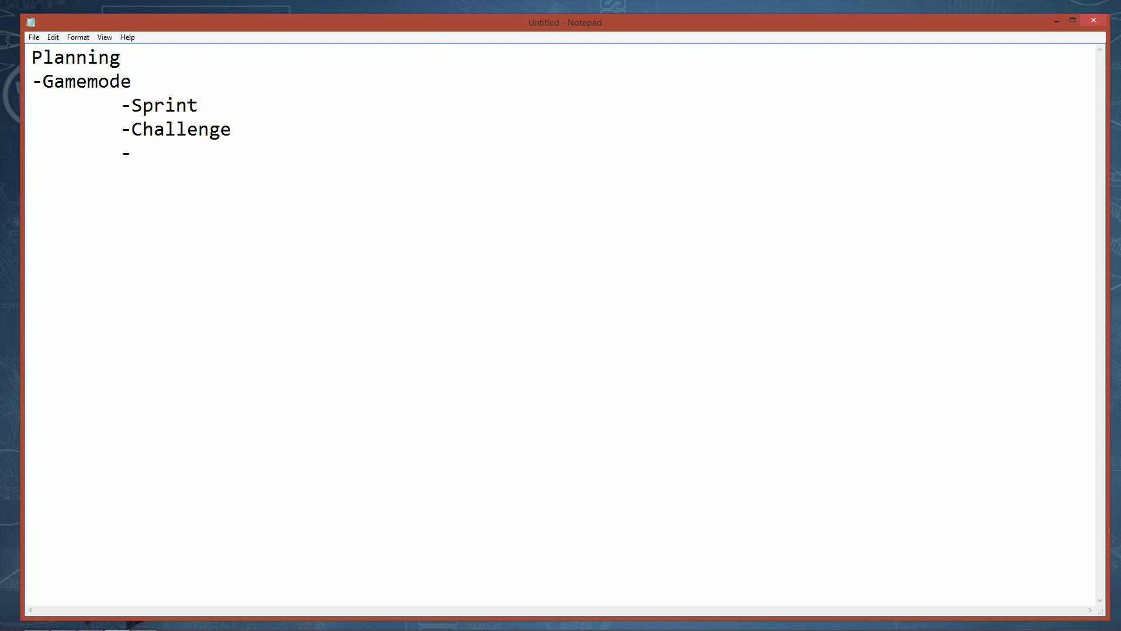
{"action": "type", "text": "Reverse"}
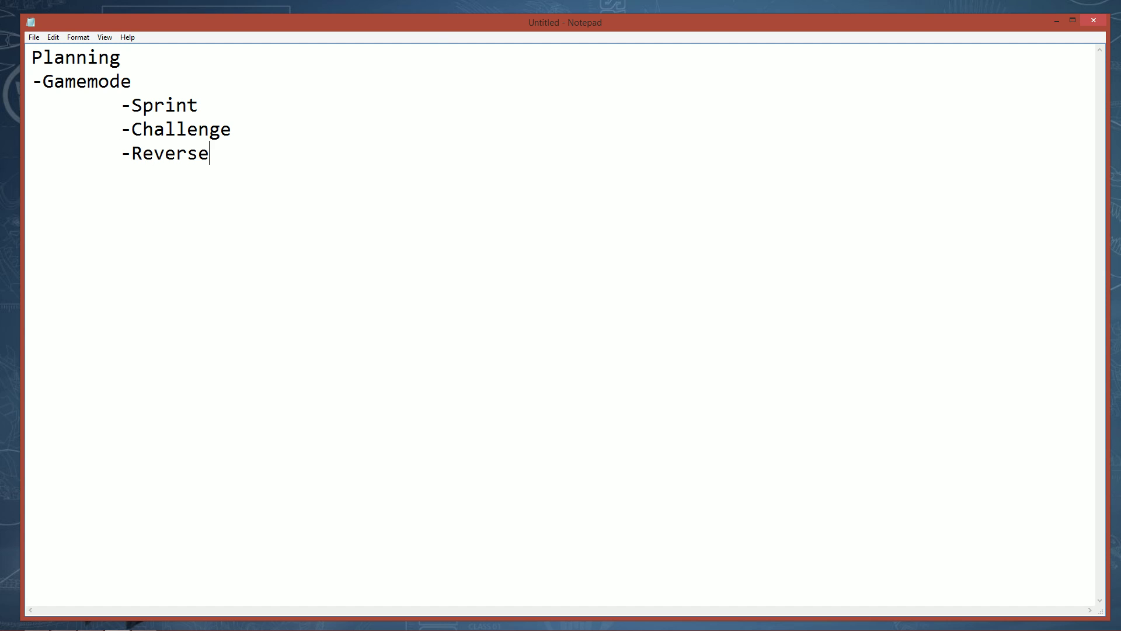
{"action": "type", "text": "Tag"}
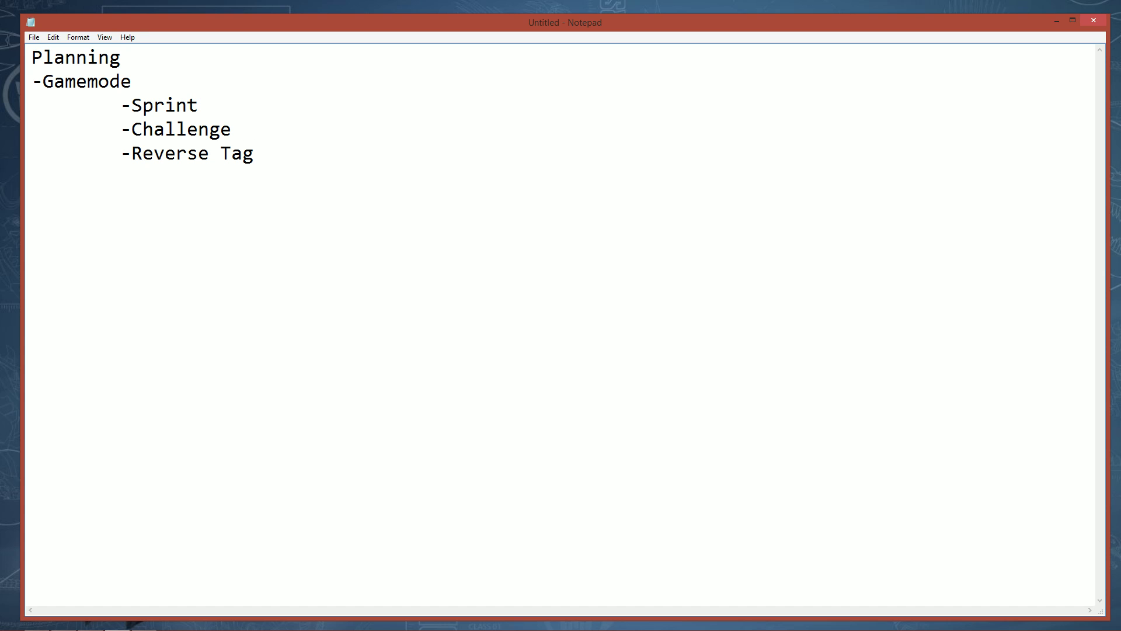
{"action": "left_click", "coordinate": [254, 153]}
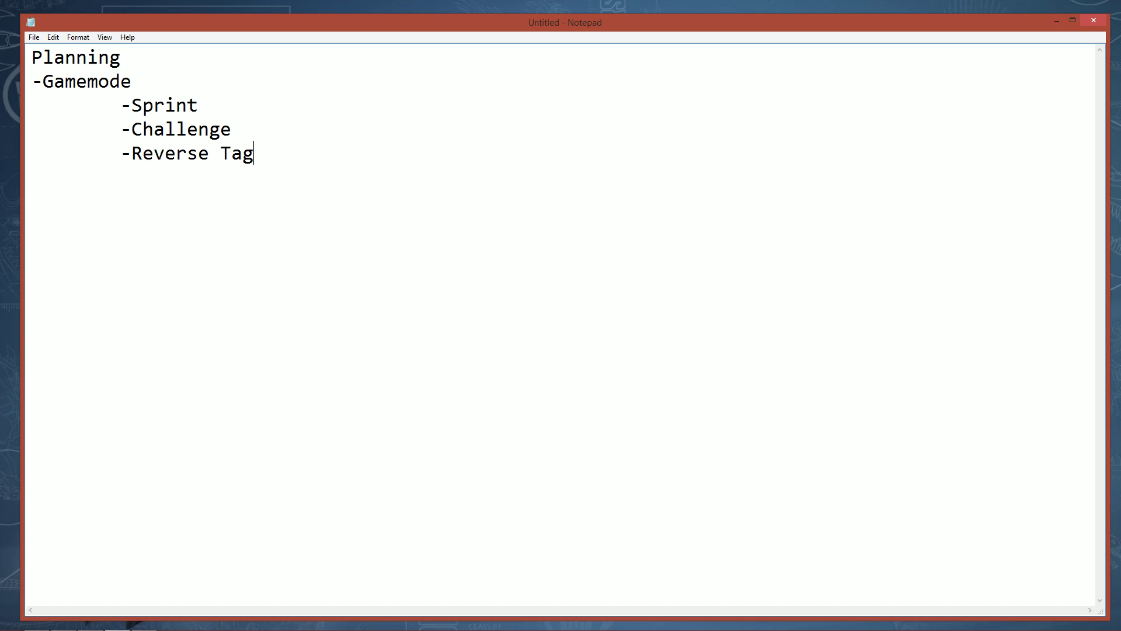
Add '-Basic Structure' as the next outline item after the gamemode list.
{"action": "double_click", "coordinate": [164, 105]}
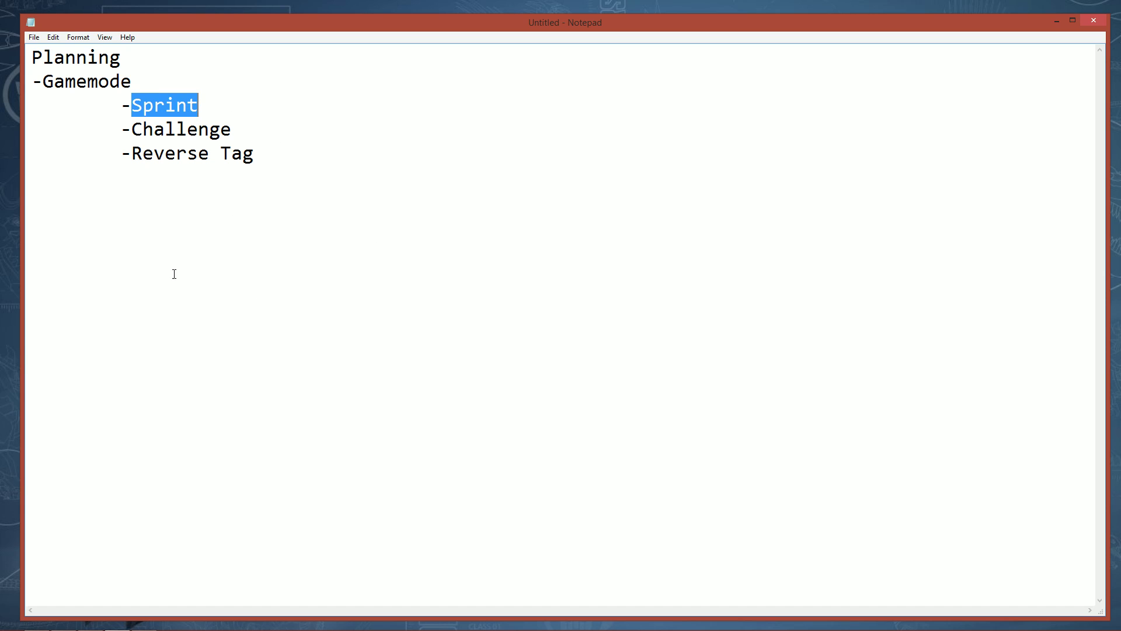
{"action": "mouse_move", "coordinate": [235, 132]}
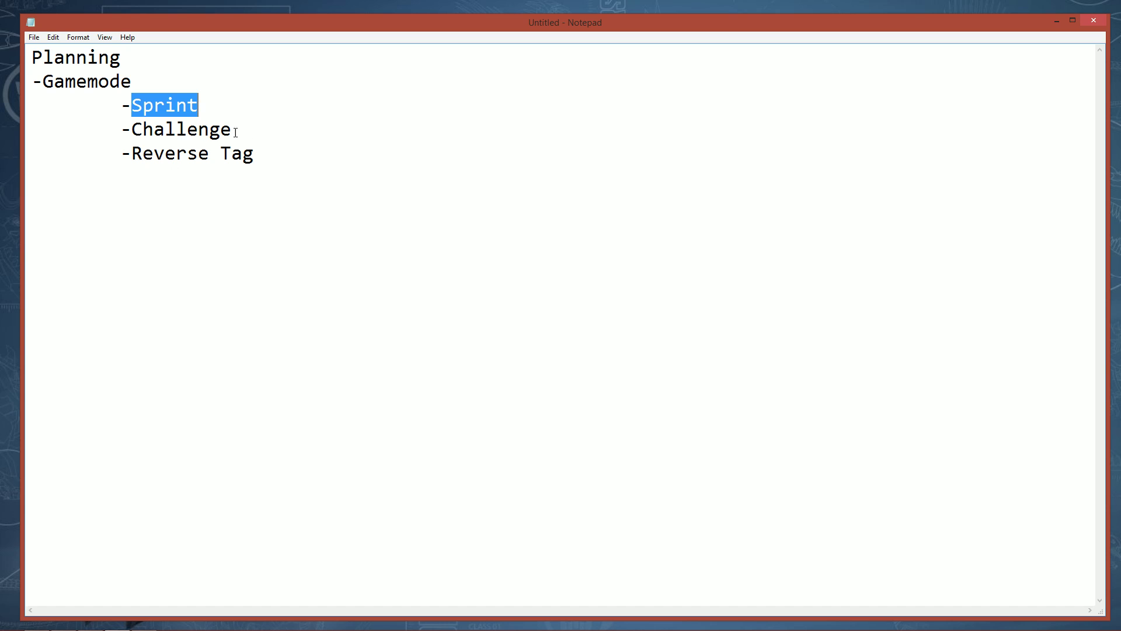
{"action": "left_click", "coordinate": [423, 407]}
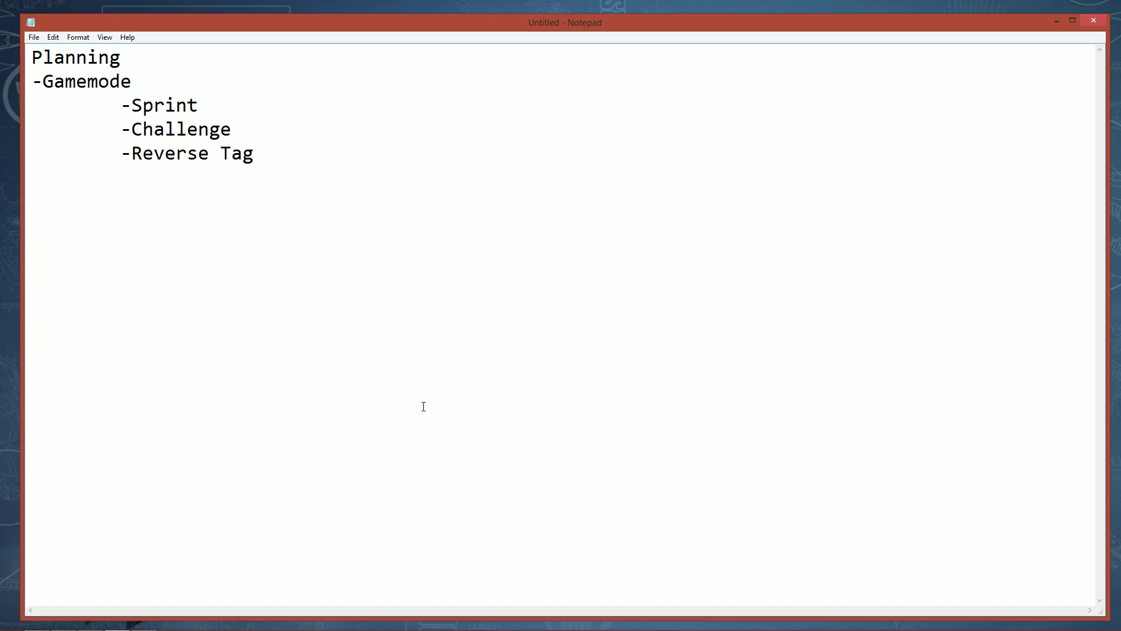
{"action": "type", "text": "-"}
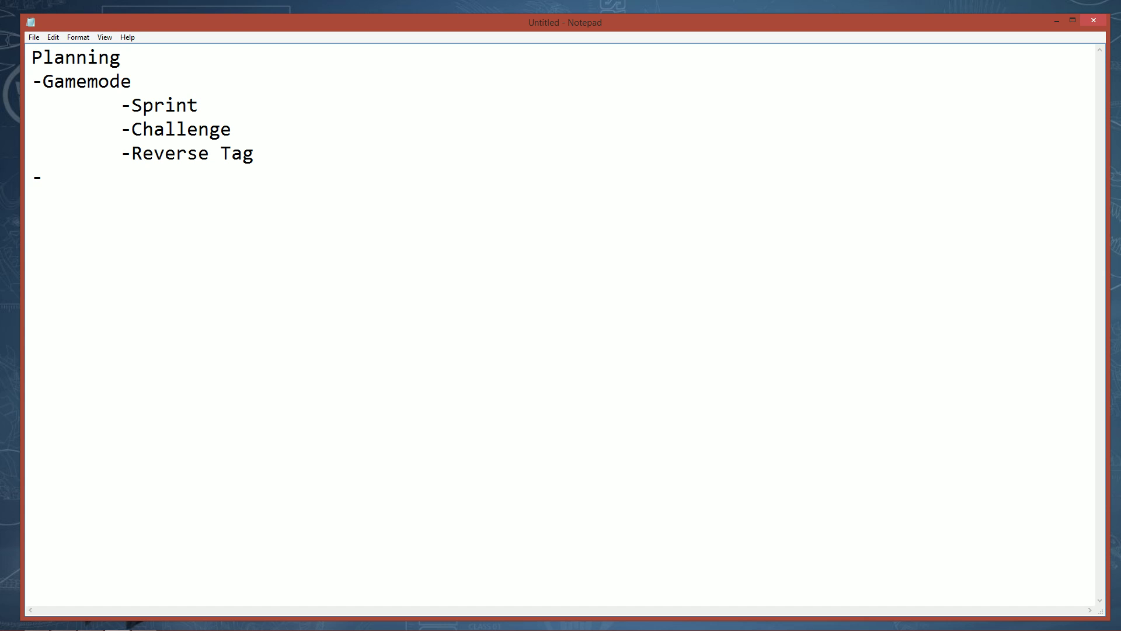
{"action": "type", "text": "Basic S"}
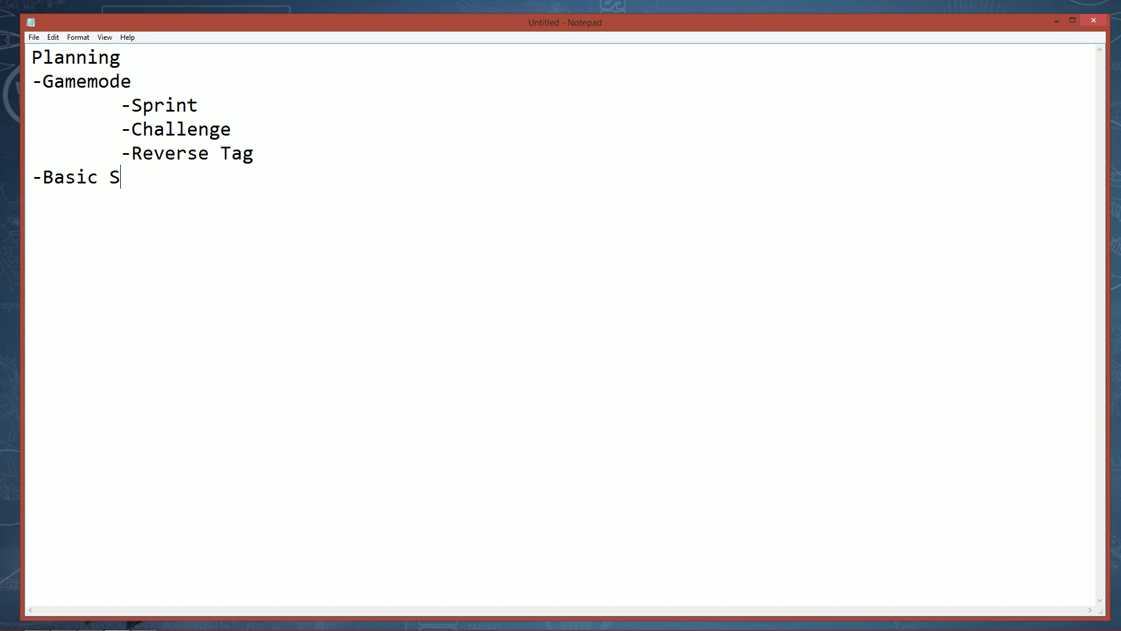
{"action": "type", "text": "tructure"}
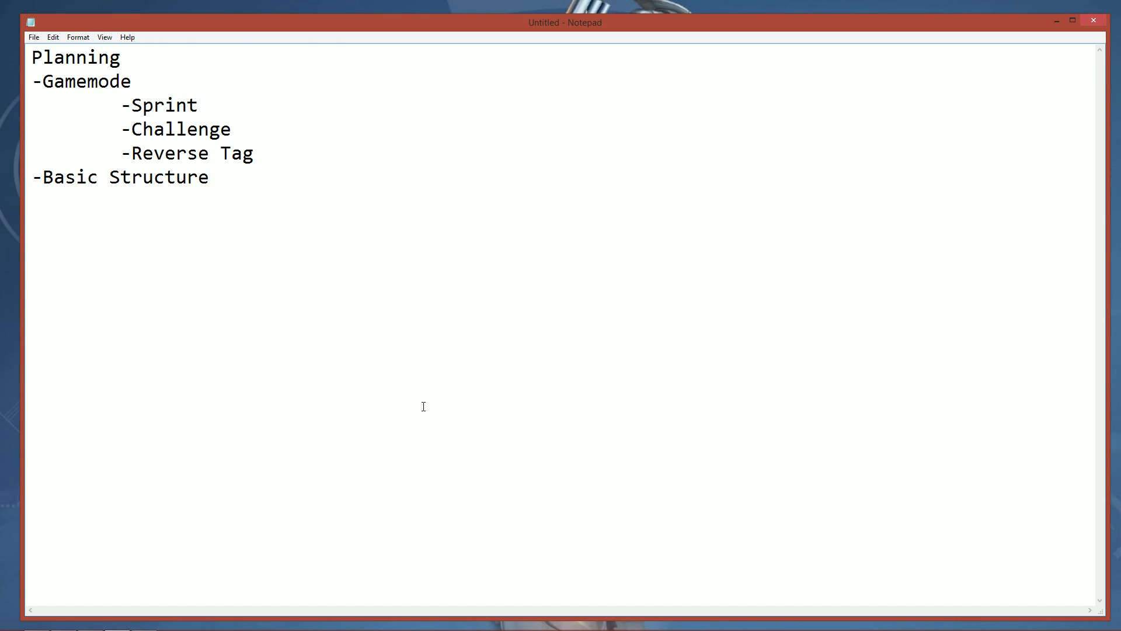
{"action": "left_click", "coordinate": [208, 176]}
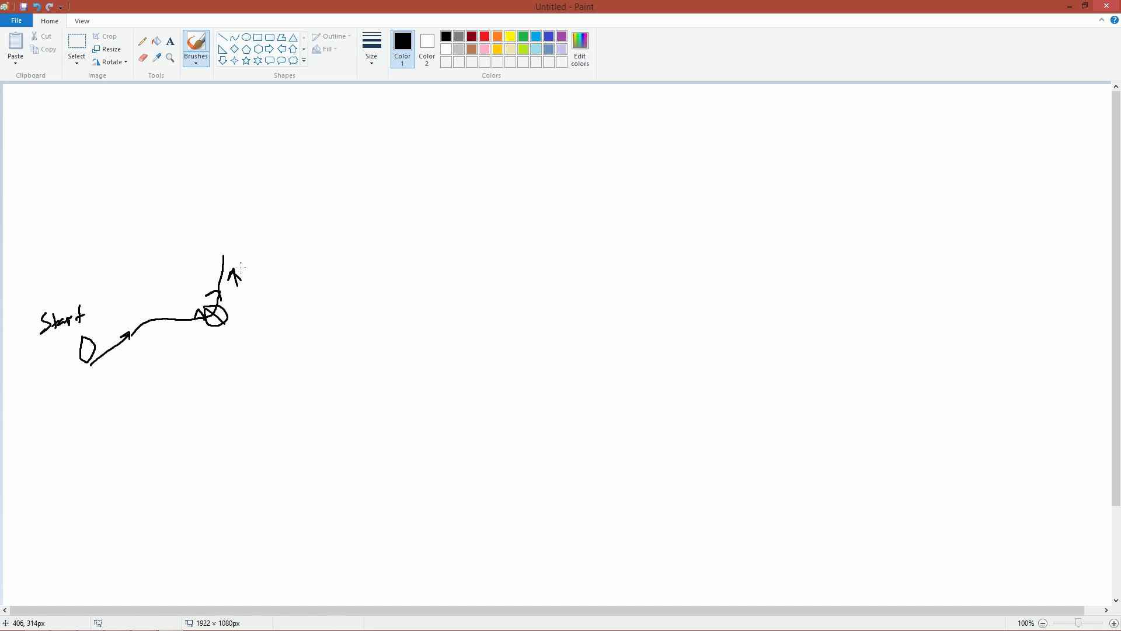
{"action": "mouse_move", "coordinate": [225, 256]}
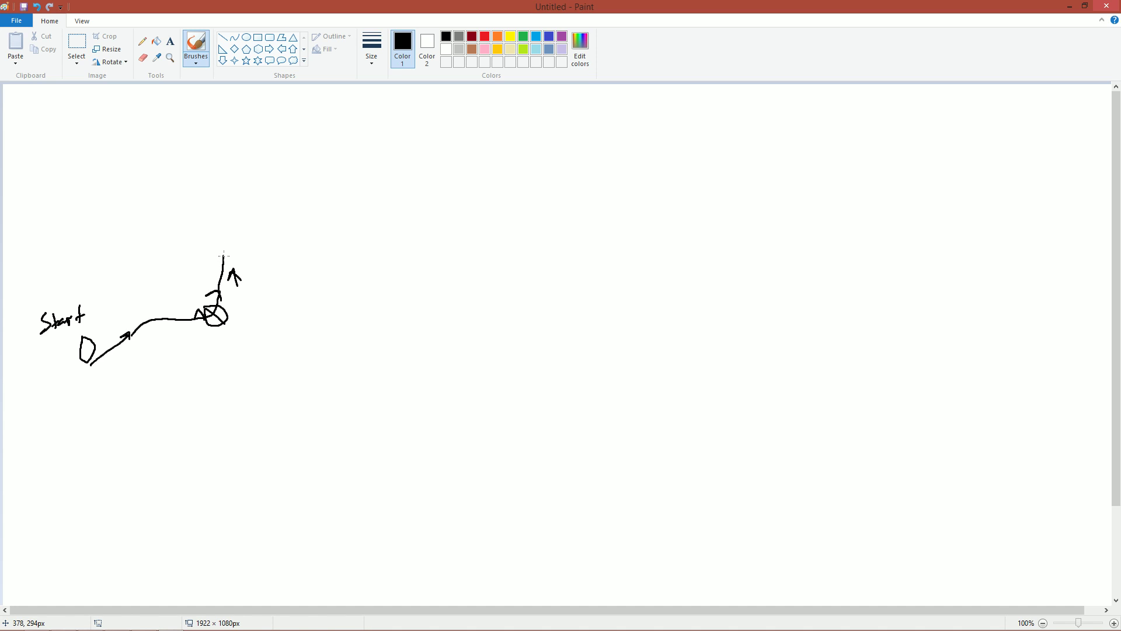
{"action": "mouse_move", "coordinate": [229, 250]}
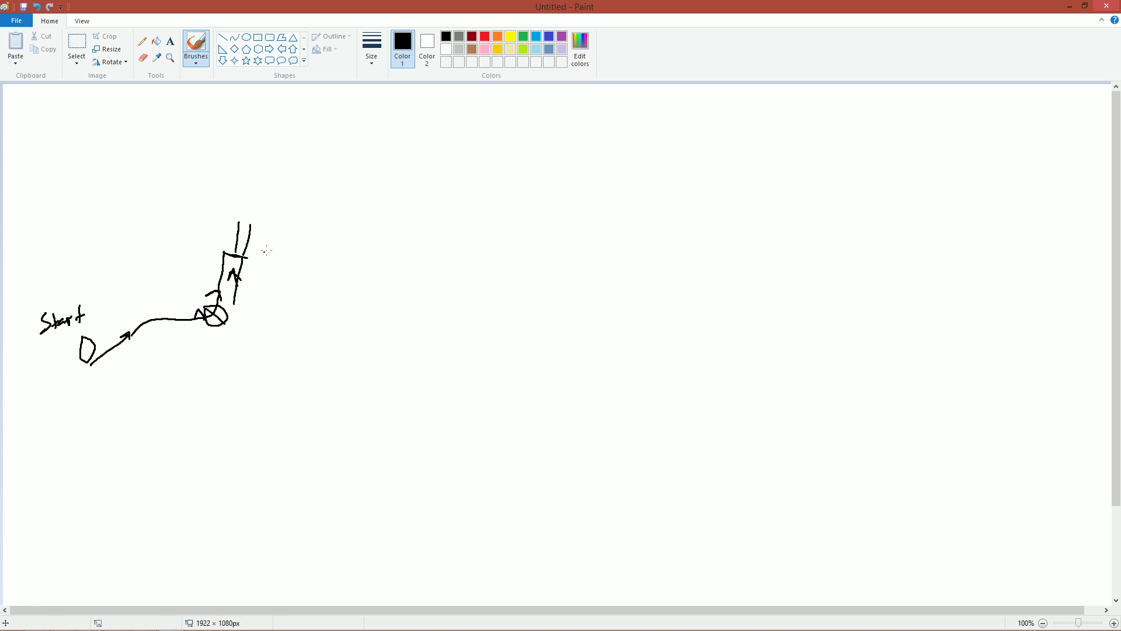
{"action": "mouse_move", "coordinate": [237, 243]}
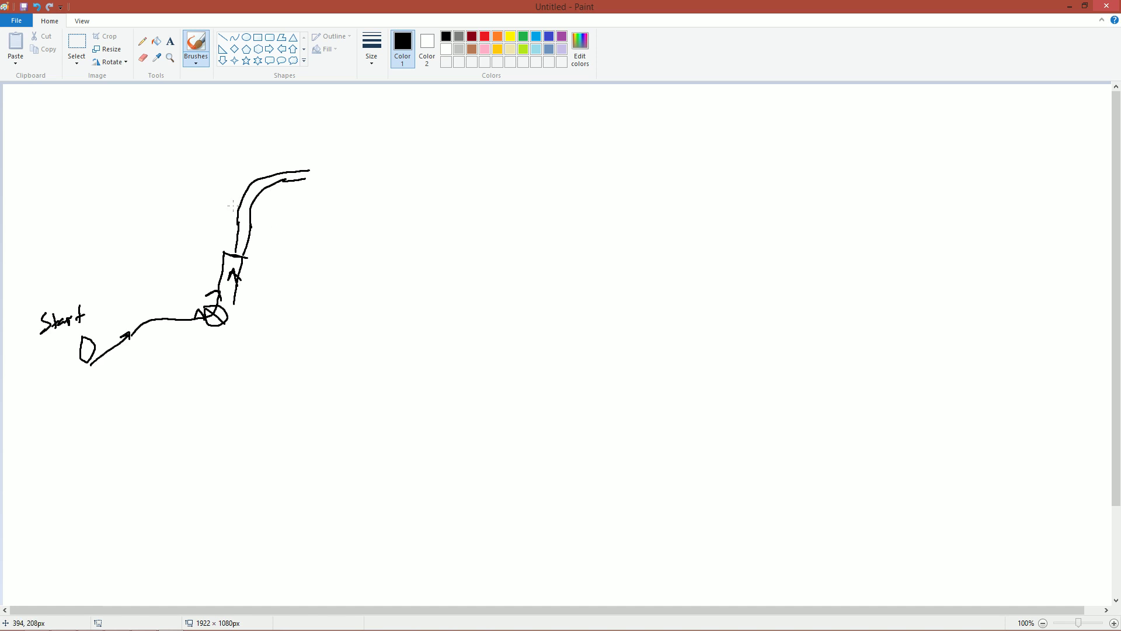
{"action": "mouse_move", "coordinate": [121, 344]}
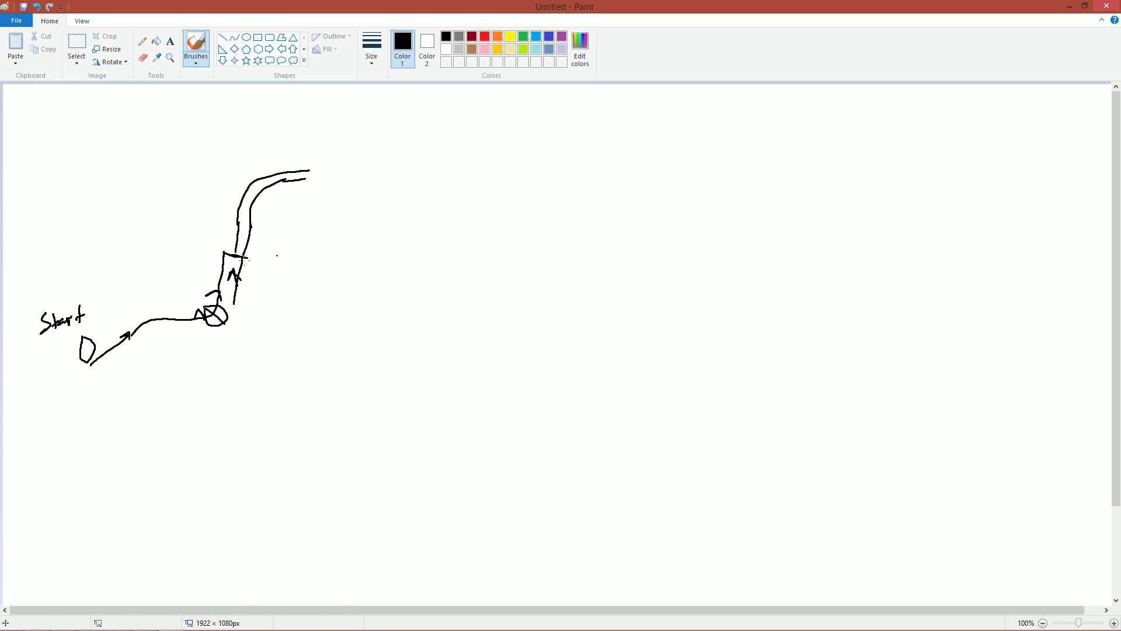
Extend the top track line to the right and mark another circle checkpoint on it.
{"action": "left_click_drag", "start_coordinate": [308, 176], "coordinate": [333, 174]}
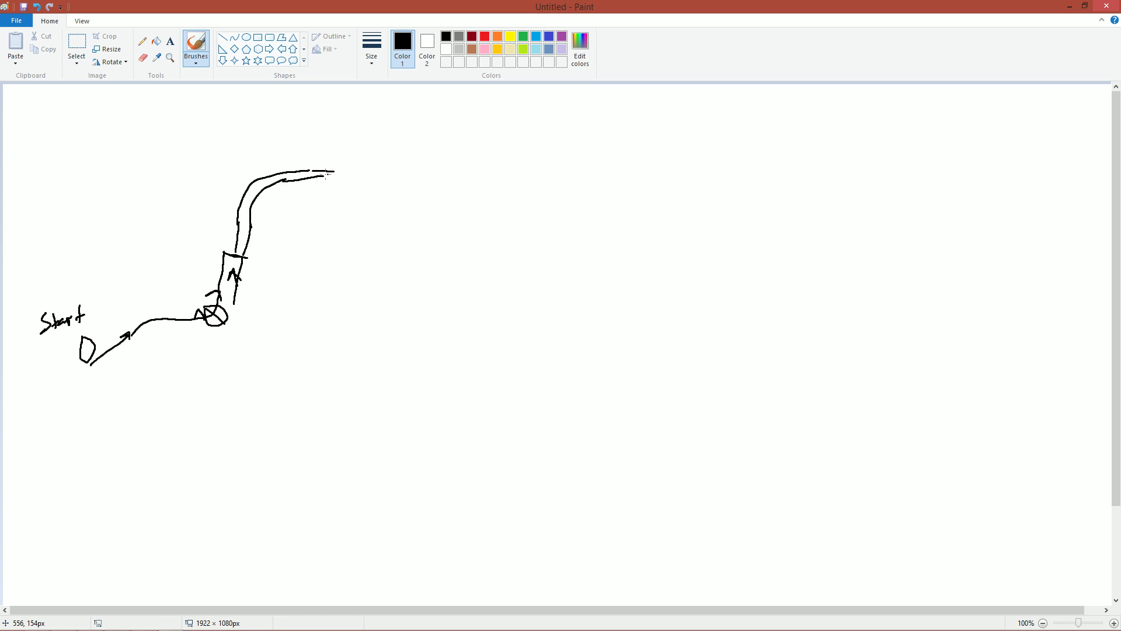
{"action": "left_click_drag", "start_coordinate": [325, 172], "coordinate": [398, 172]}
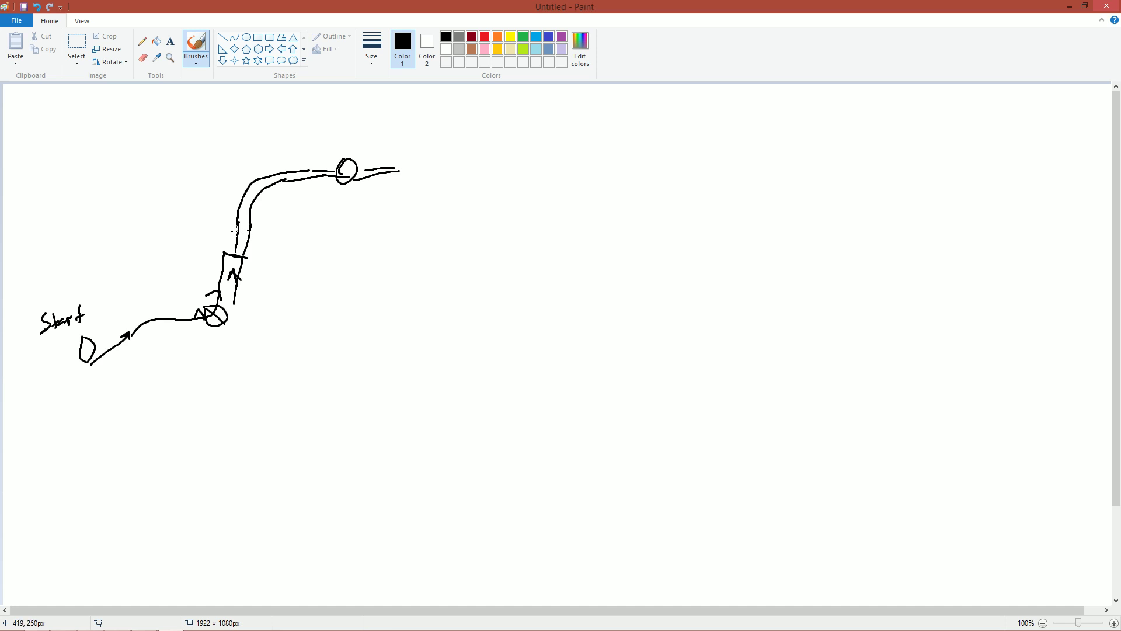
{"action": "mouse_move", "coordinate": [153, 298]}
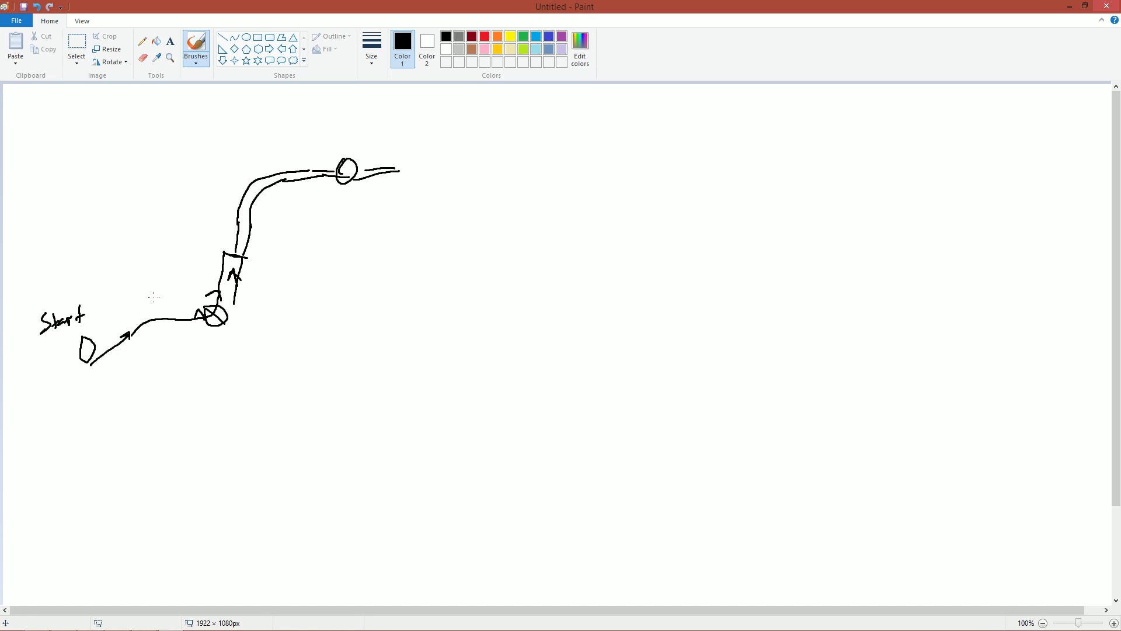
{"action": "mouse_move", "coordinate": [250, 324]}
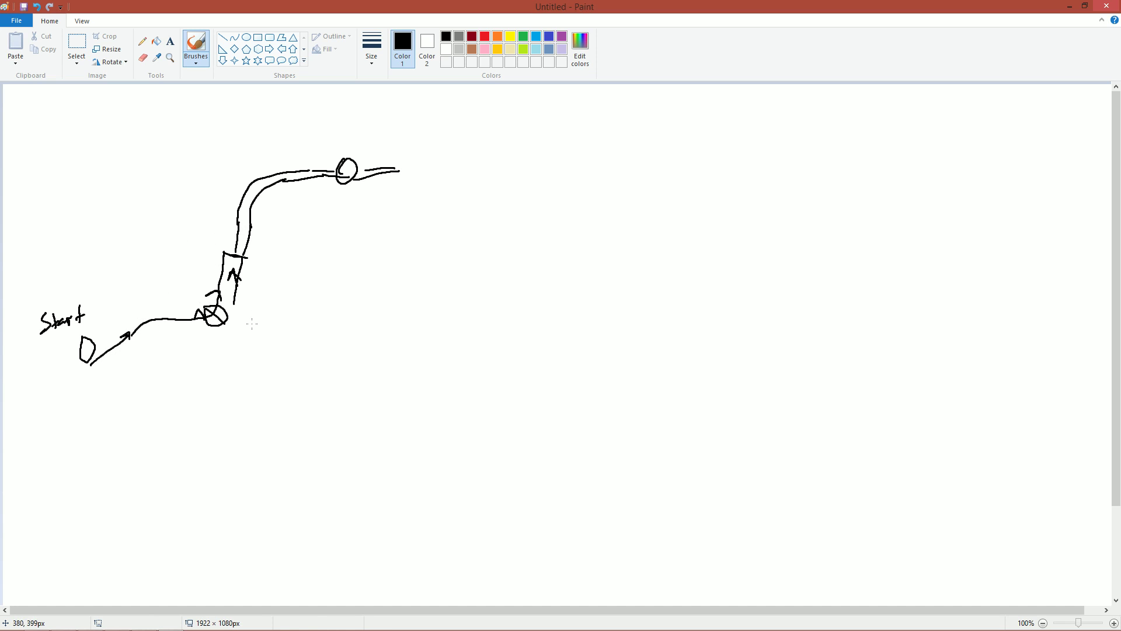
{"action": "mouse_move", "coordinate": [105, 298]}
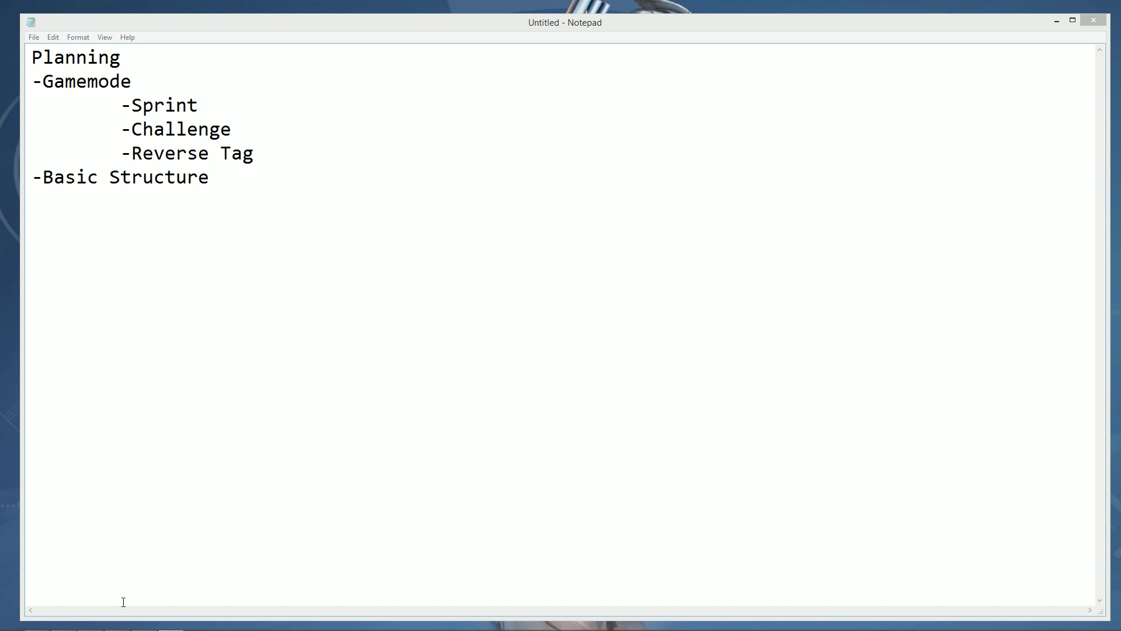
Switch to the running Distance game and enter the Level Editor on a new level.
{"action": "double_click", "coordinate": [163, 104]}
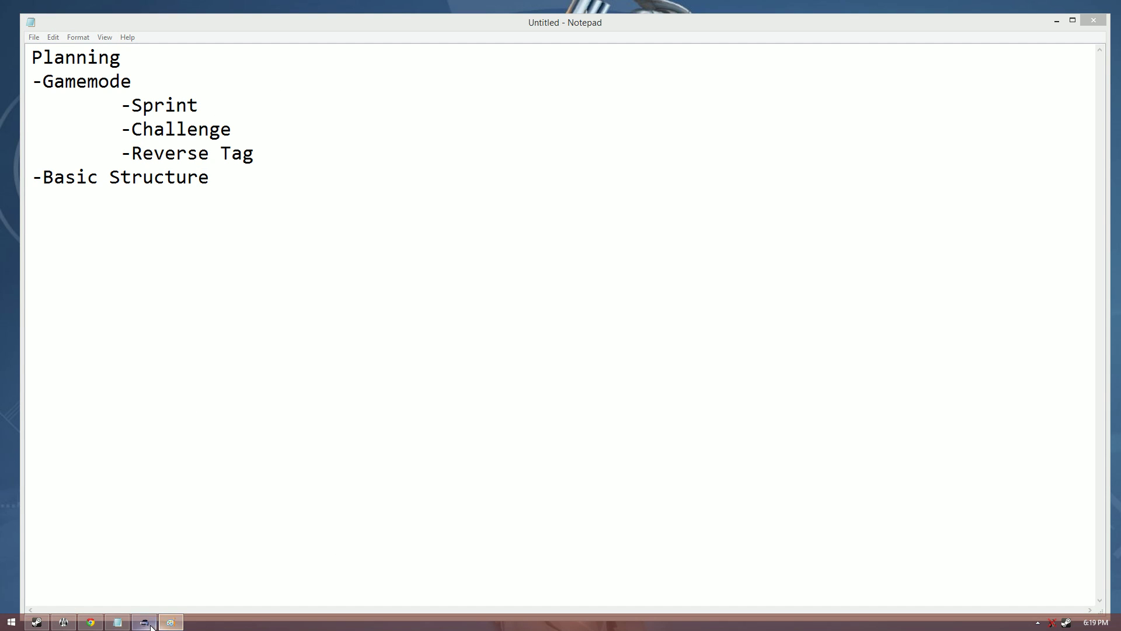
{"action": "left_click", "coordinate": [170, 620]}
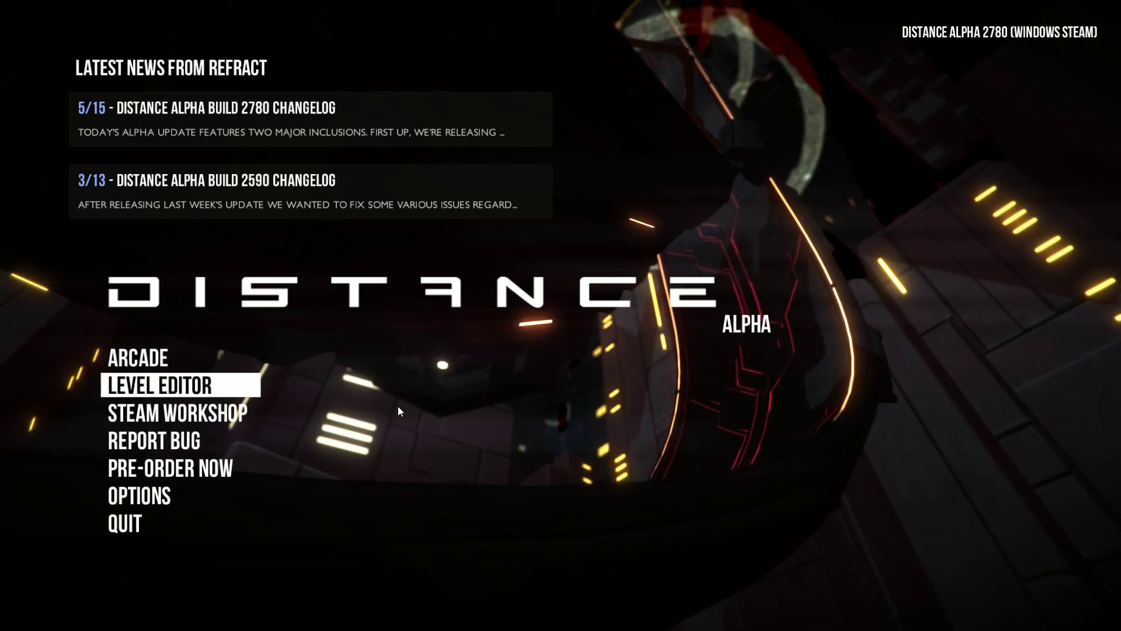
{"action": "left_click", "coordinate": [159, 384]}
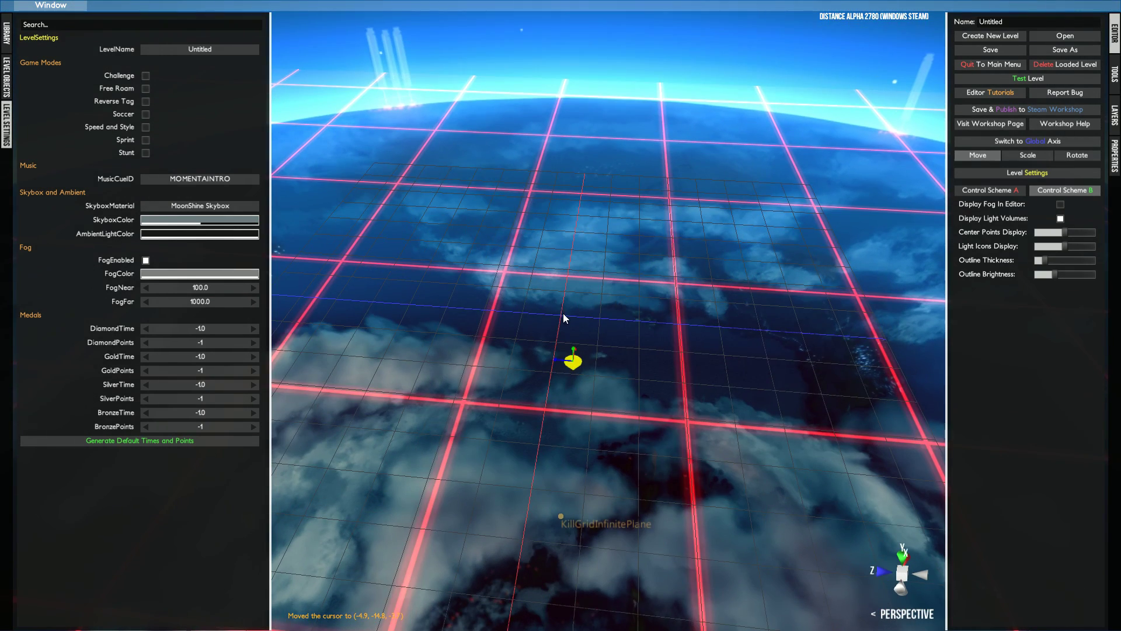
Set the MusicCueID briefly to COLDWIND, then to None.
{"action": "left_click", "coordinate": [200, 179]}
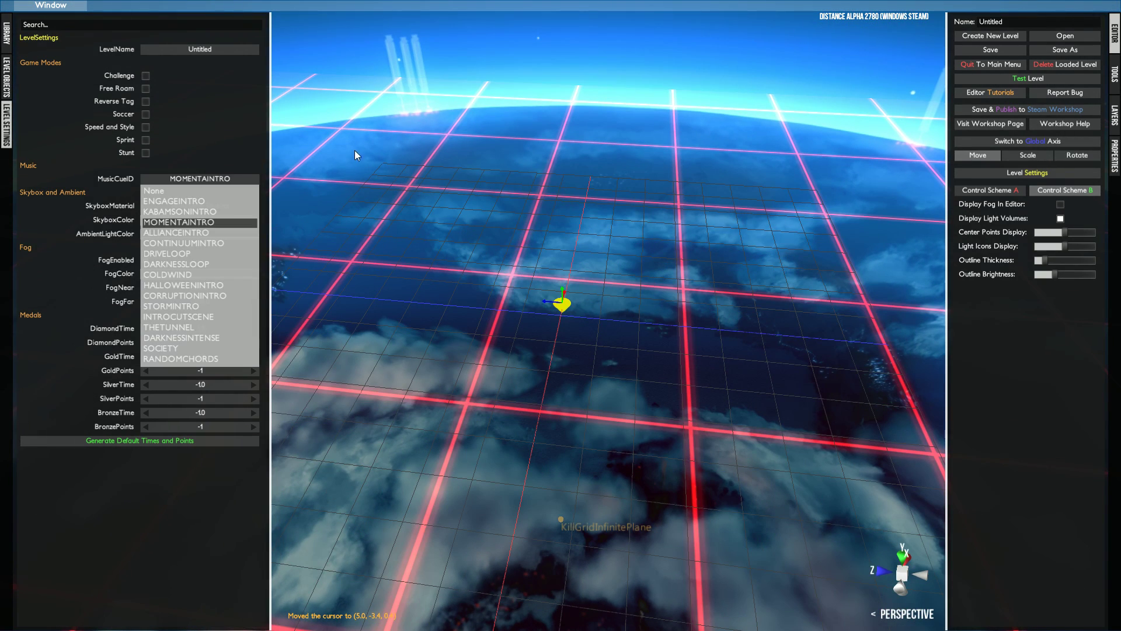
{"action": "left_click", "coordinate": [167, 274]}
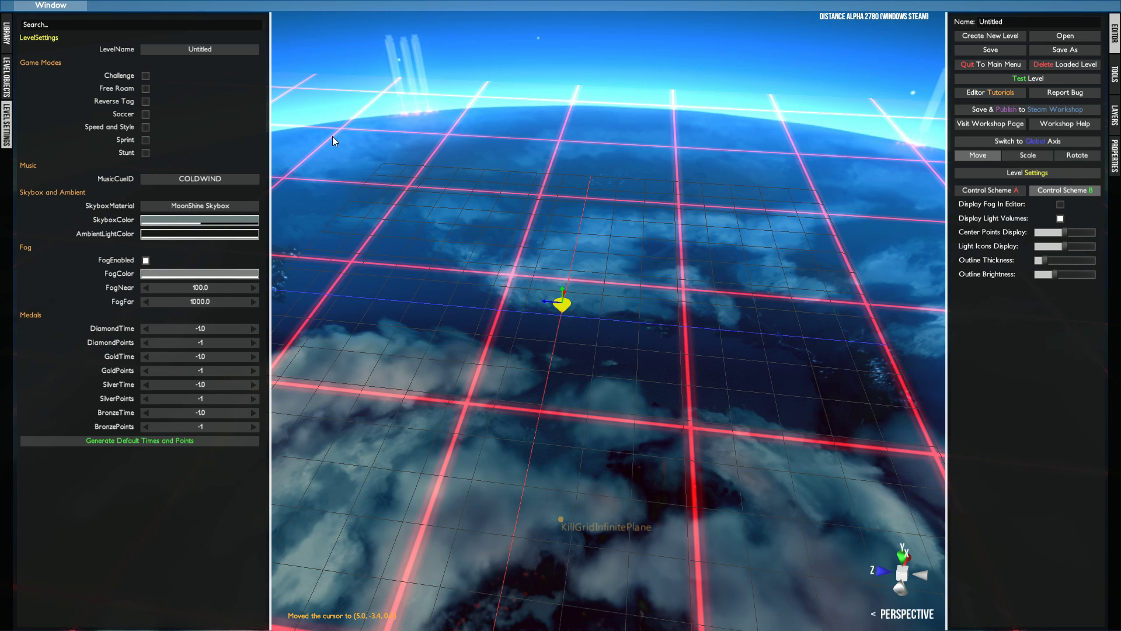
{"action": "left_click", "coordinate": [200, 179]}
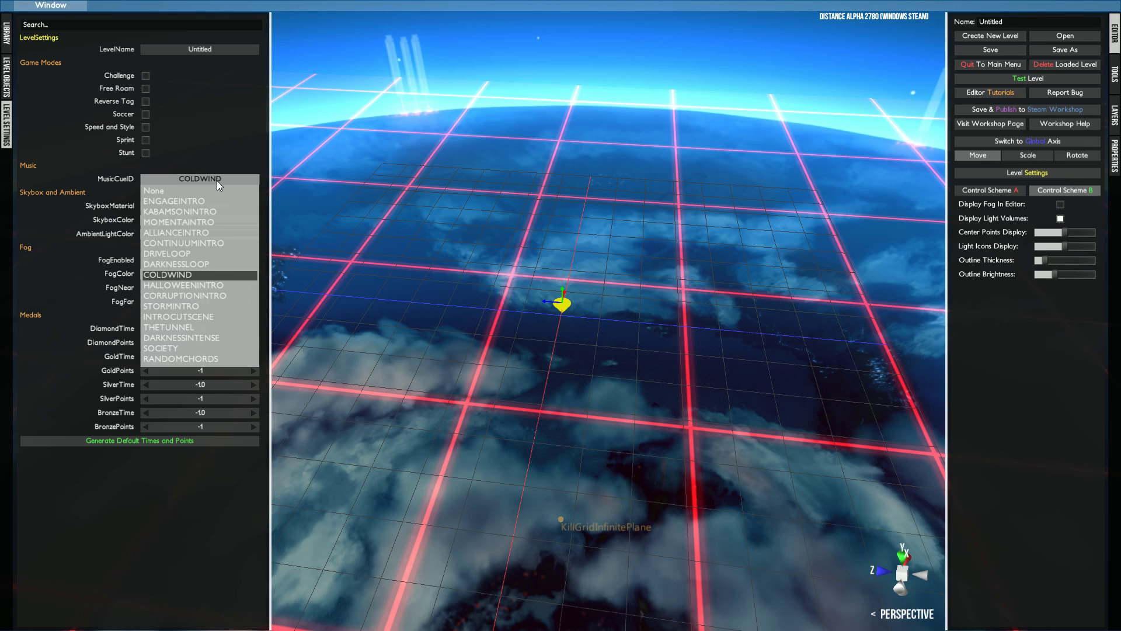
{"action": "mouse_move", "coordinate": [200, 191]}
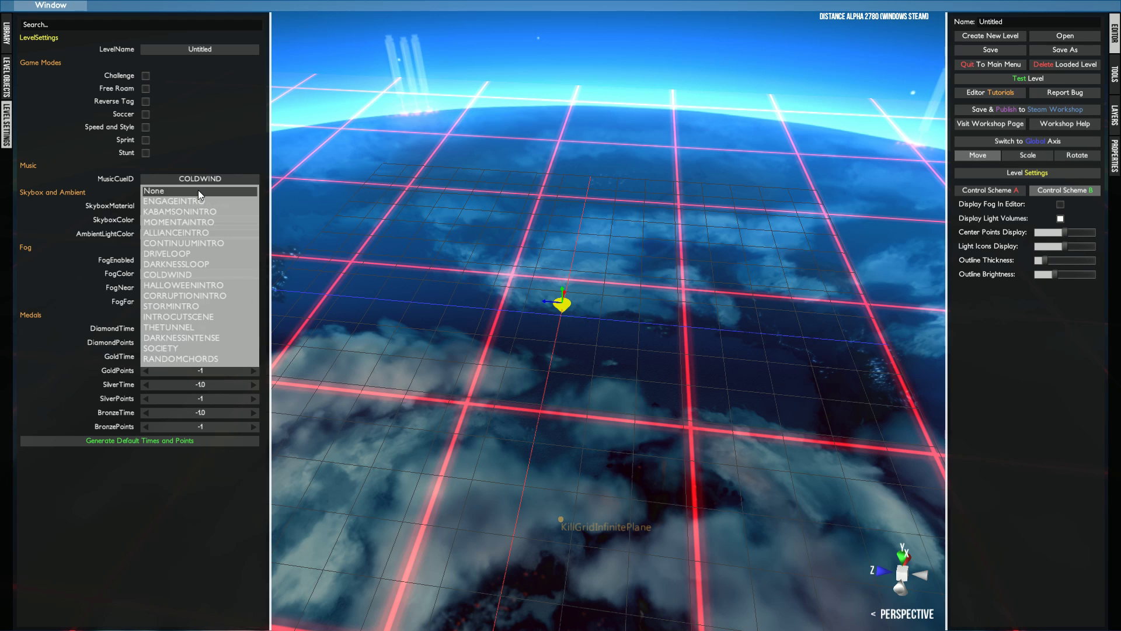
{"action": "left_click", "coordinate": [155, 191]}
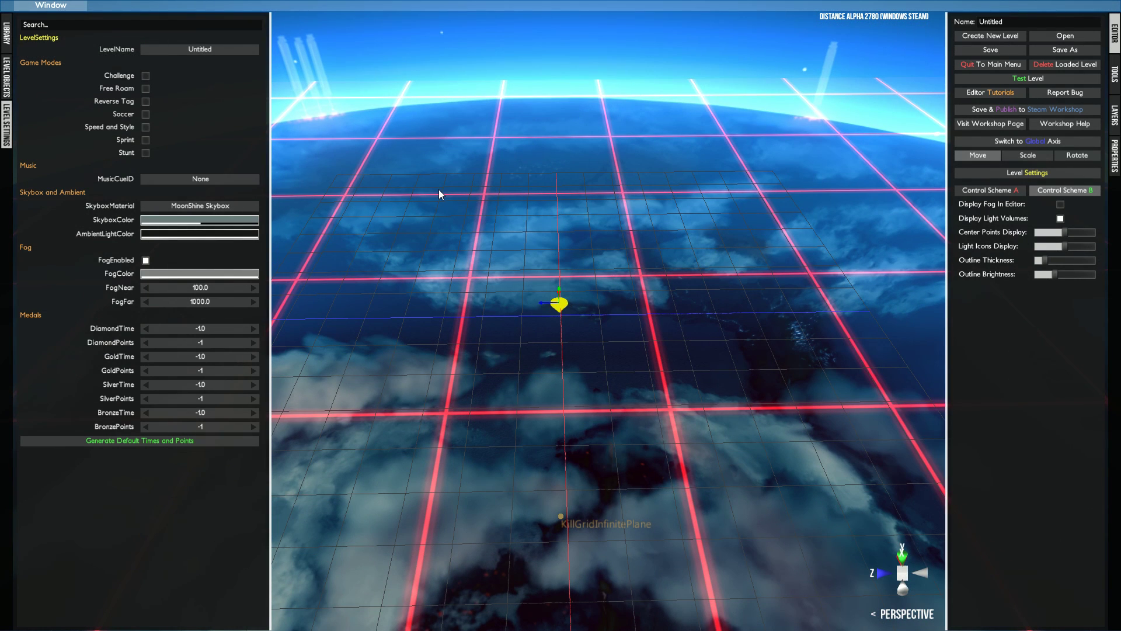
{"action": "mouse_move", "coordinate": [716, 253]}
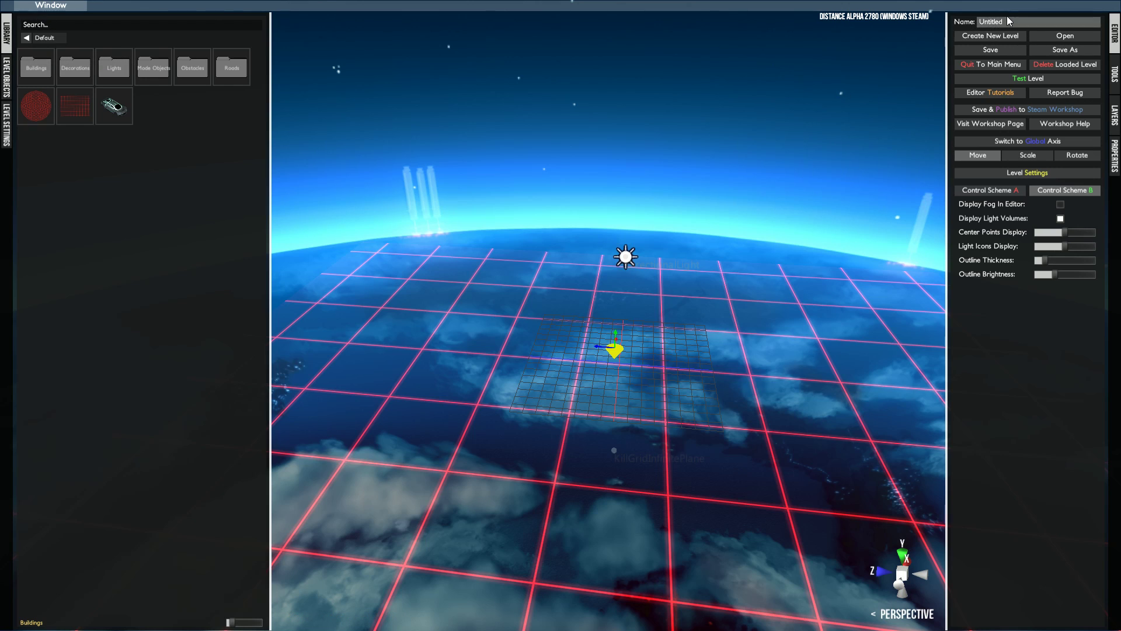
Enter 'Test Track' as the level's name.
{"action": "type", "text": "Test"}
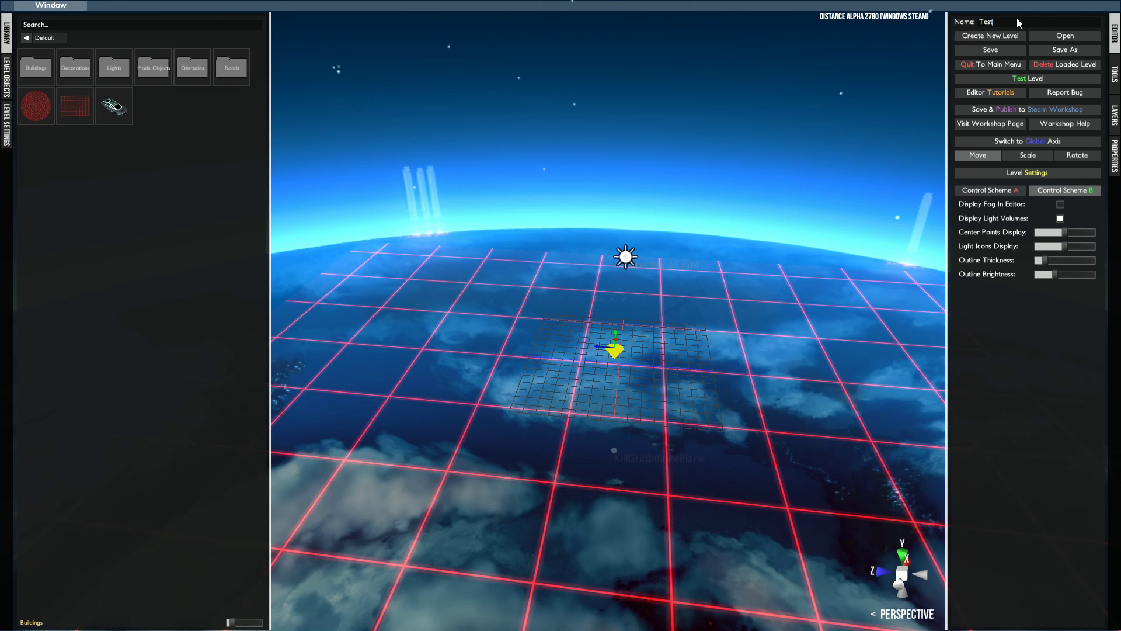
{"action": "type", "text": "Track"}
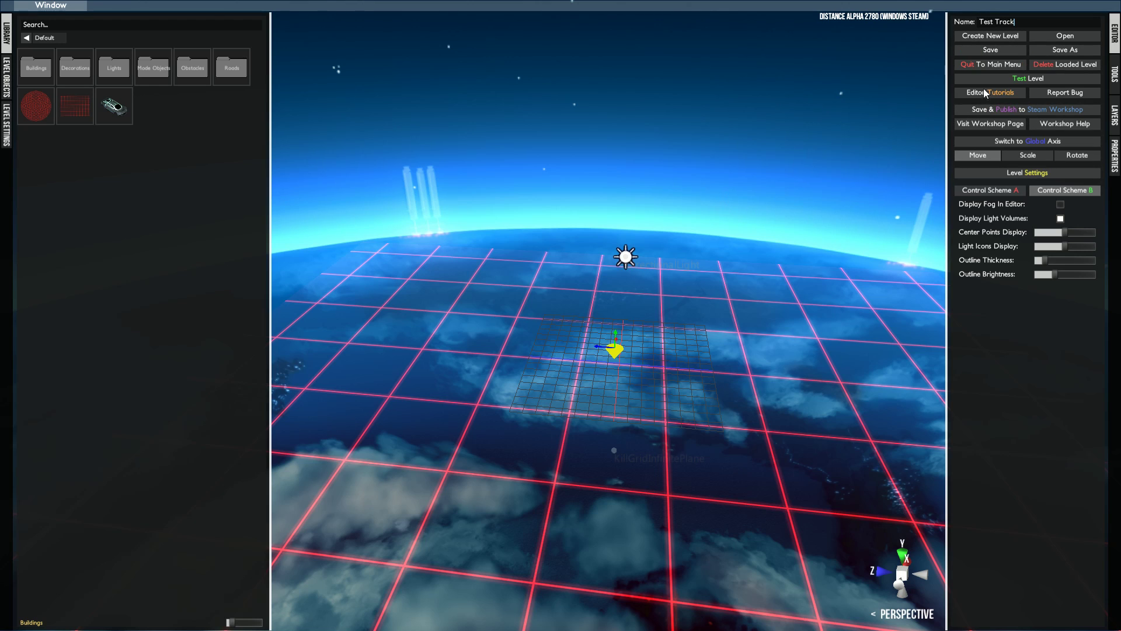
Browse the Tools tab's list of editor commands and return to the Editor tab.
{"action": "left_click", "coordinate": [1114, 71]}
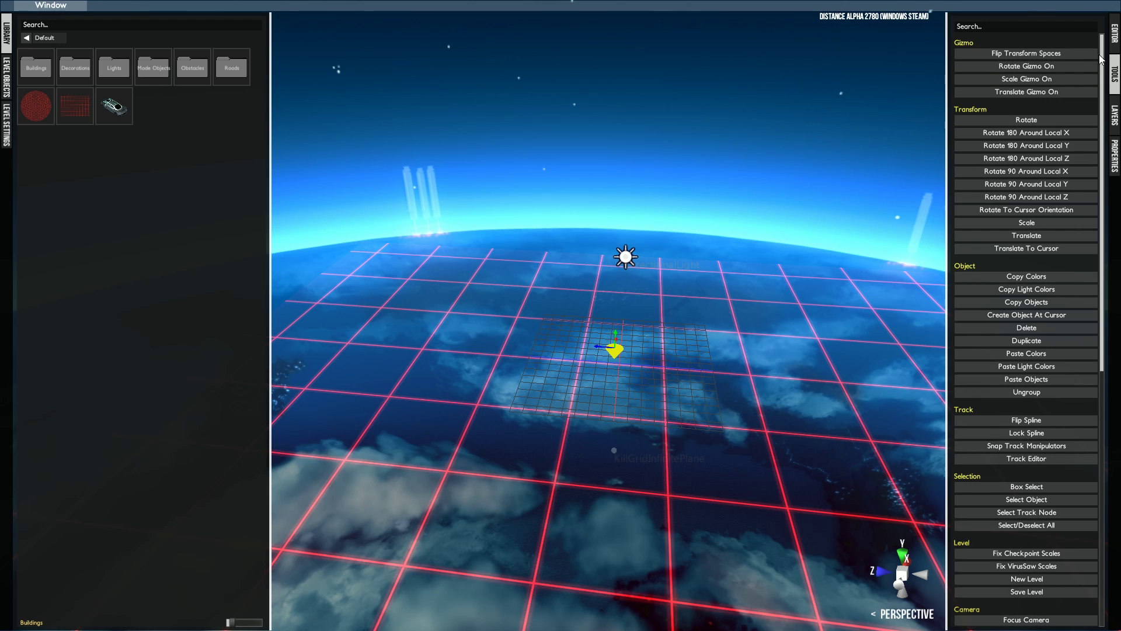
{"action": "scroll", "scroll_direction": "down", "scroll_amount": 3}
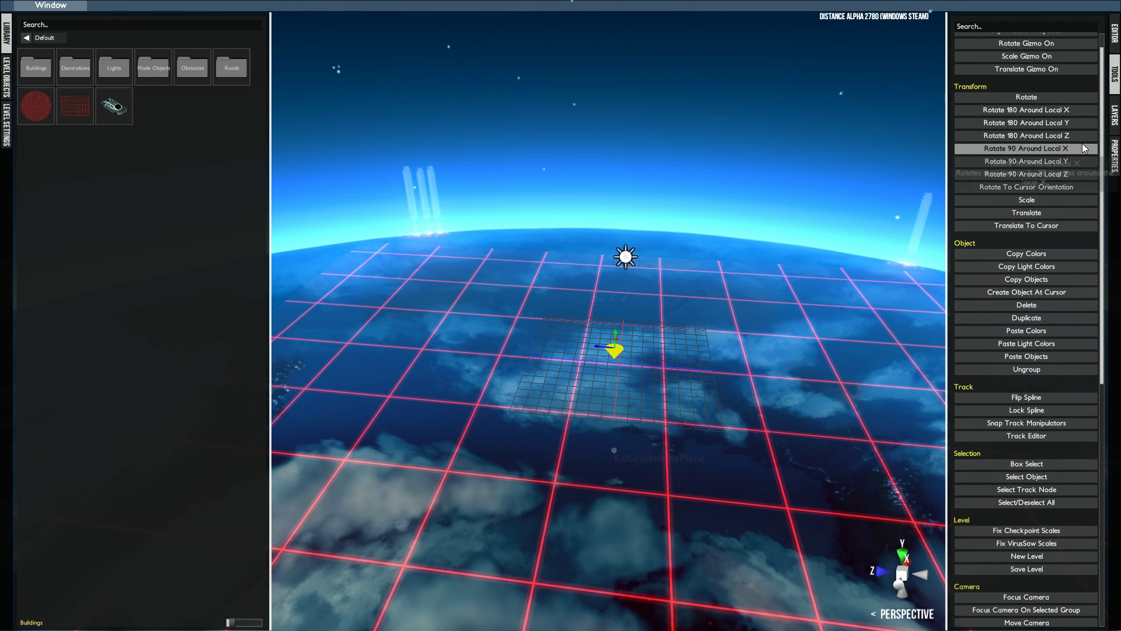
{"action": "scroll", "scroll_direction": "up", "scroll_amount": 3}
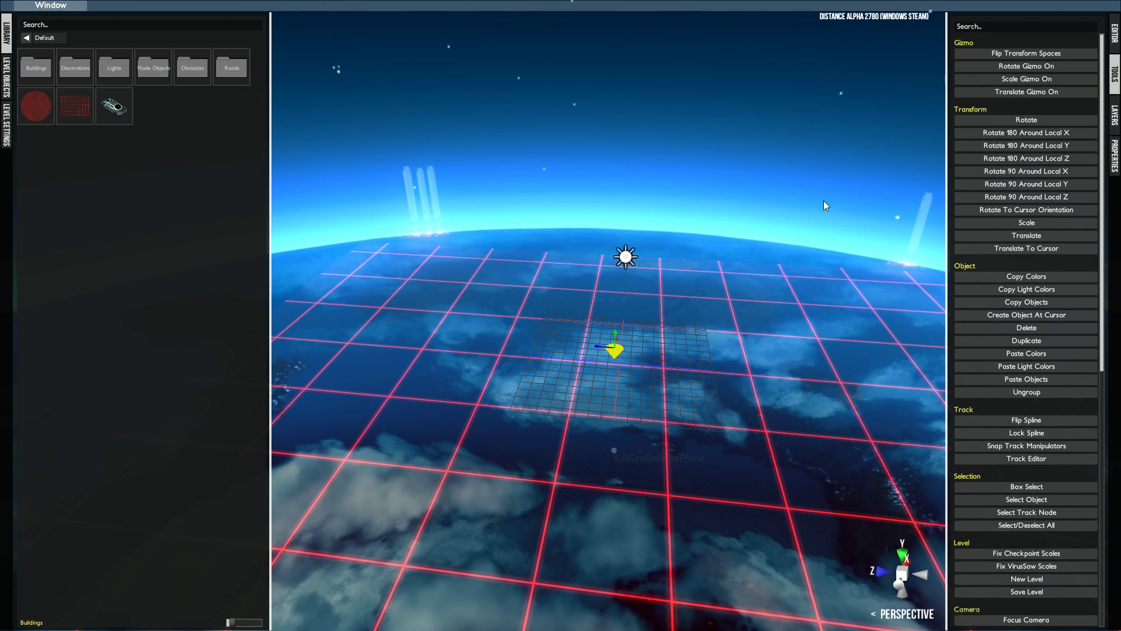
{"action": "scroll", "scroll_direction": "down", "scroll_amount": 3}
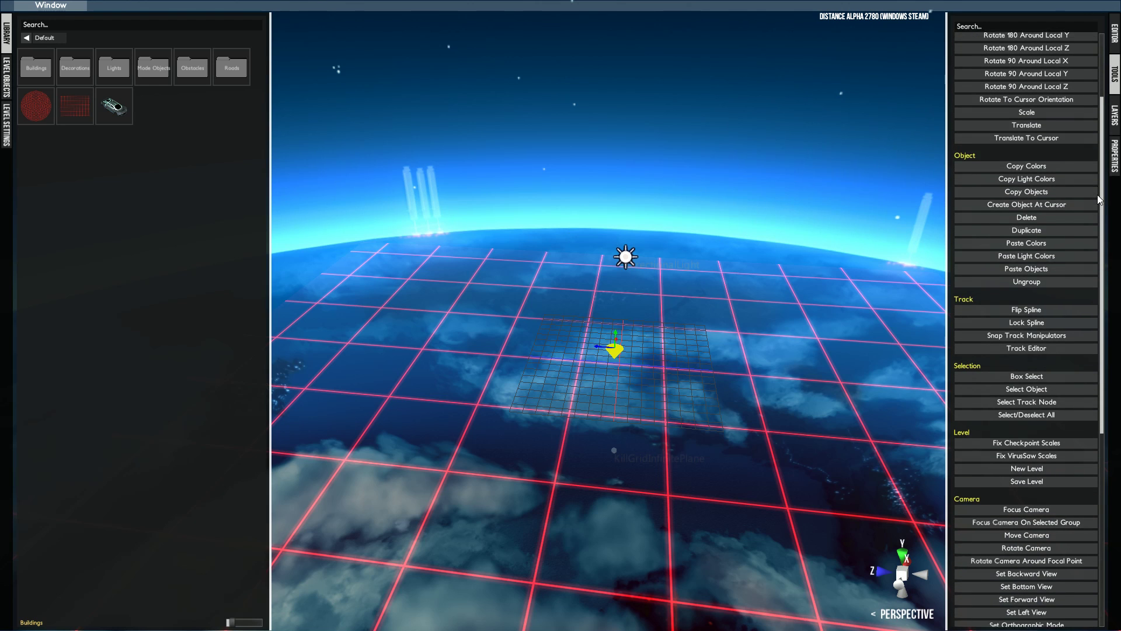
{"action": "scroll", "scroll_direction": "down", "scroll_amount": 3}
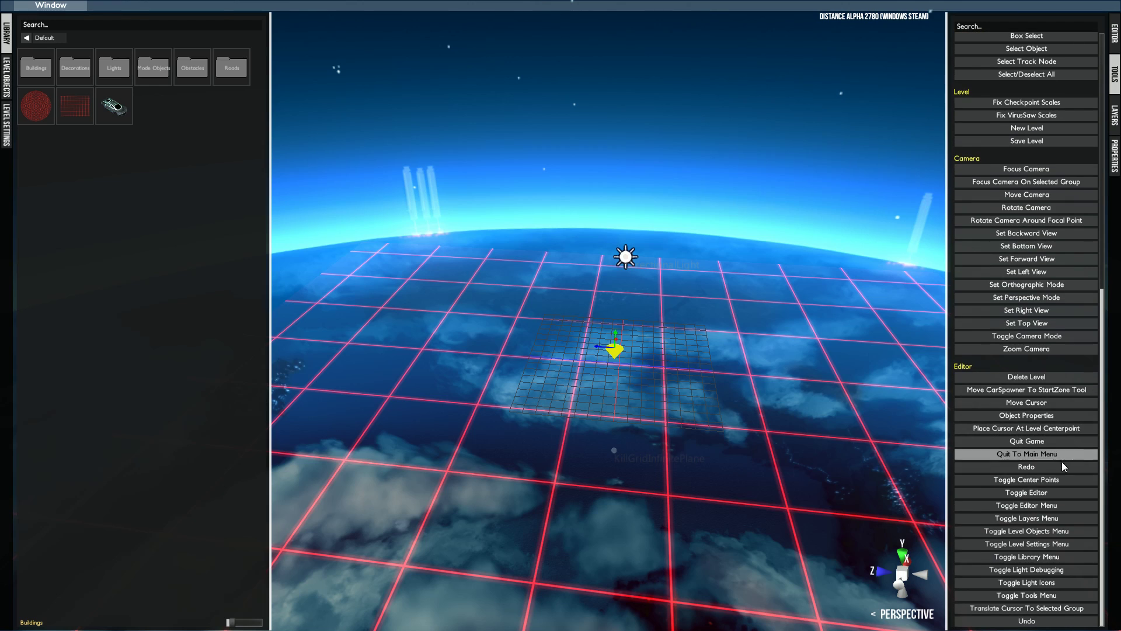
{"action": "mouse_move", "coordinate": [1013, 158]}
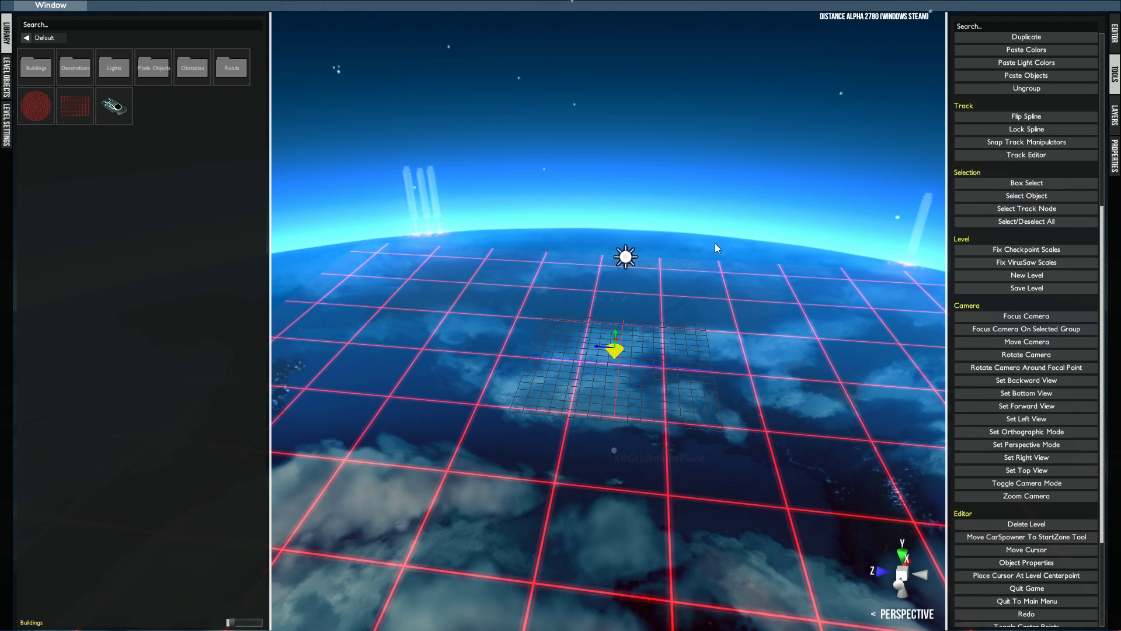
{"action": "left_click", "coordinate": [1113, 110]}
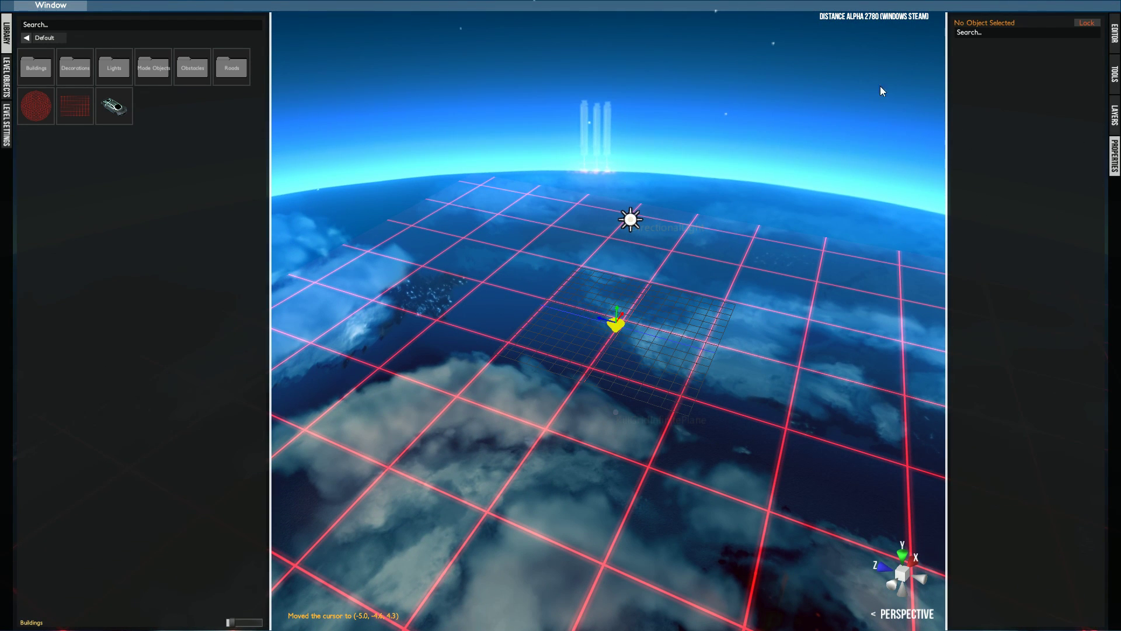
{"action": "mouse_move", "coordinate": [731, 347]}
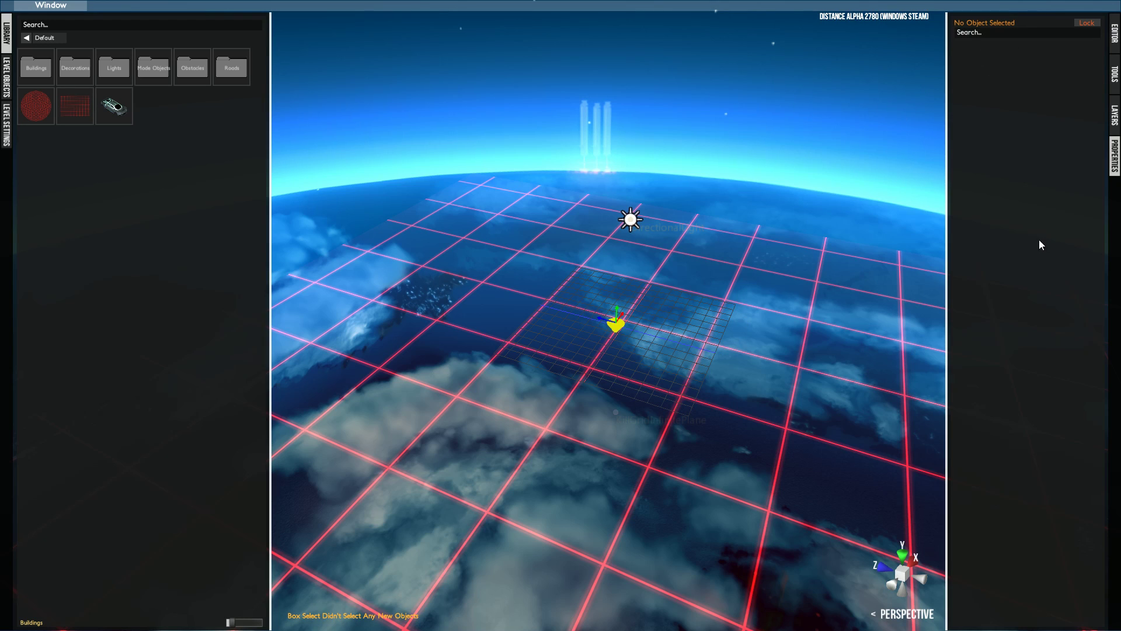
{"action": "mouse_move", "coordinate": [1040, 84]}
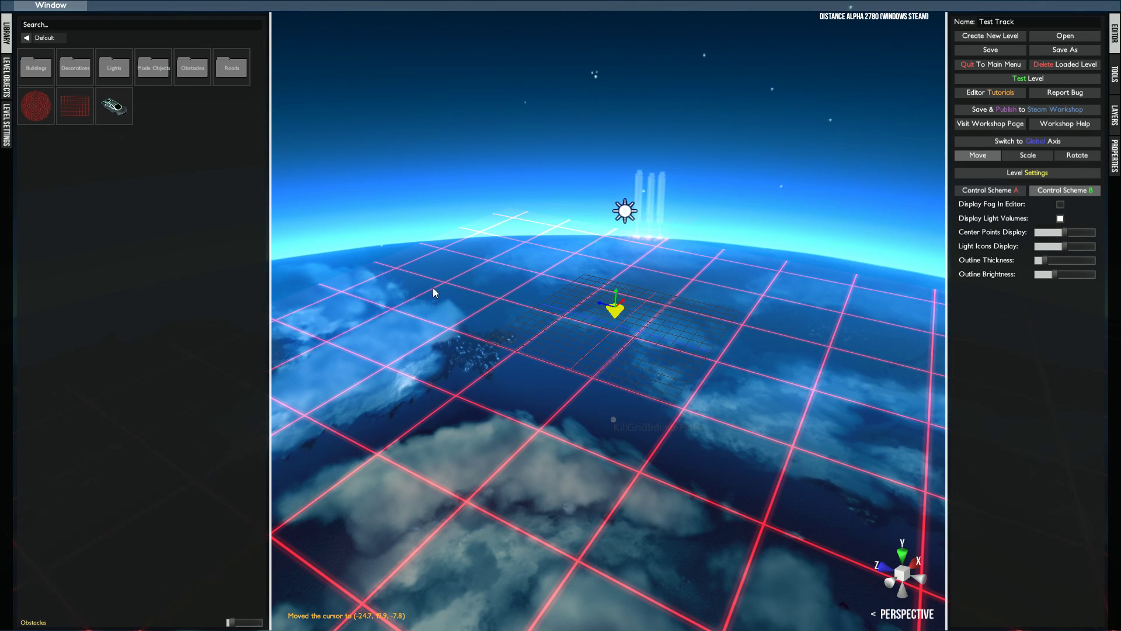
{"action": "left_click", "coordinate": [36, 67]}
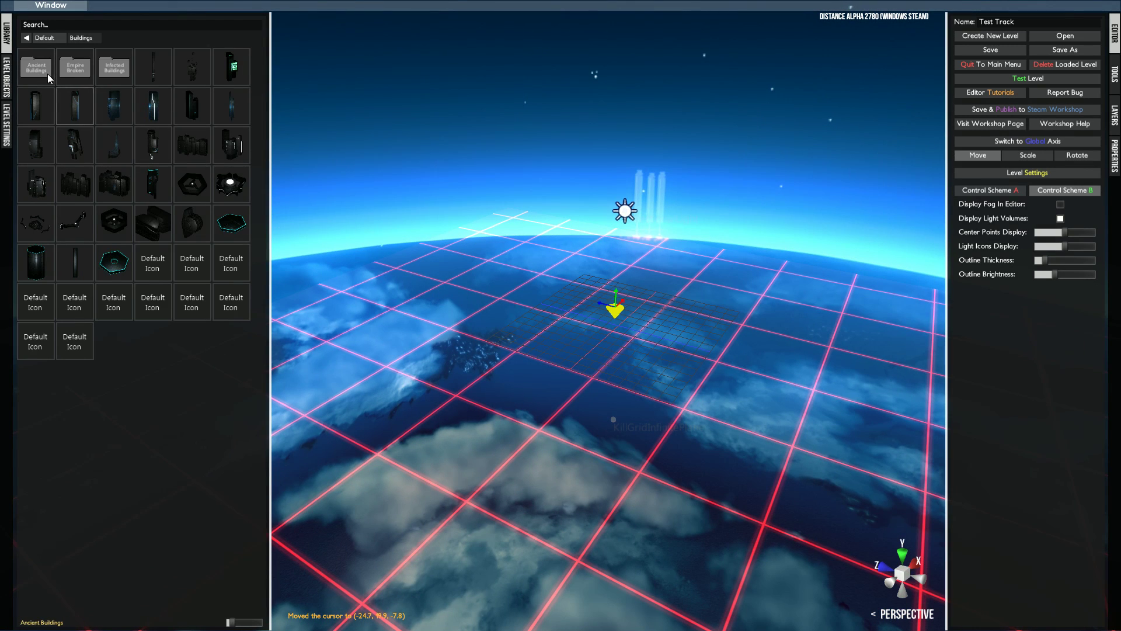
{"action": "left_click", "coordinate": [35, 66]}
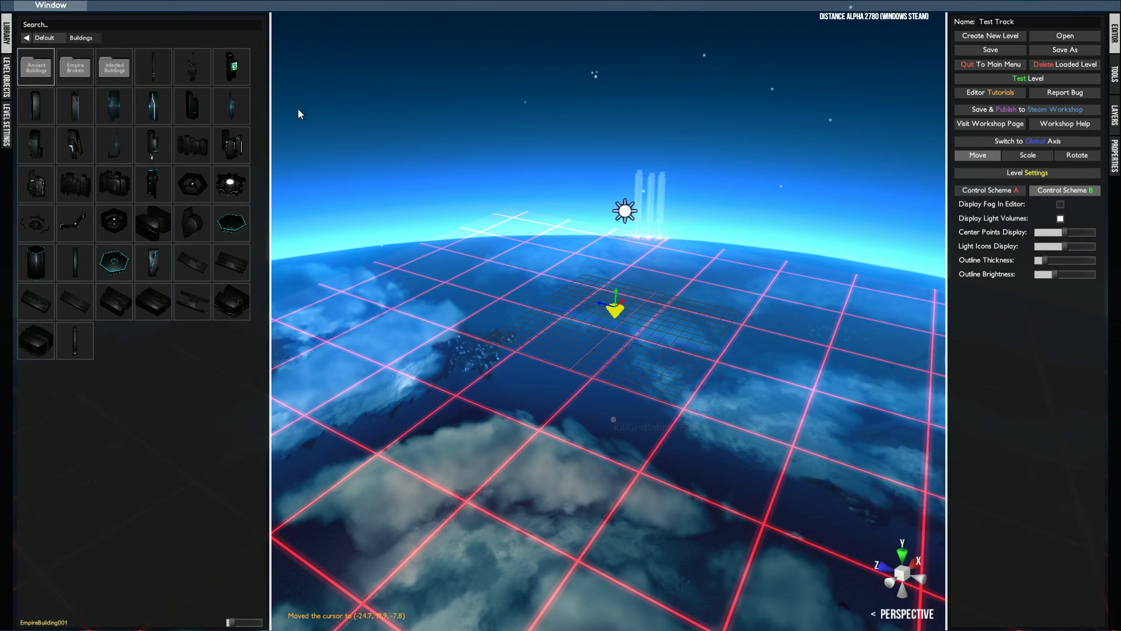
{"action": "left_click", "coordinate": [37, 66]}
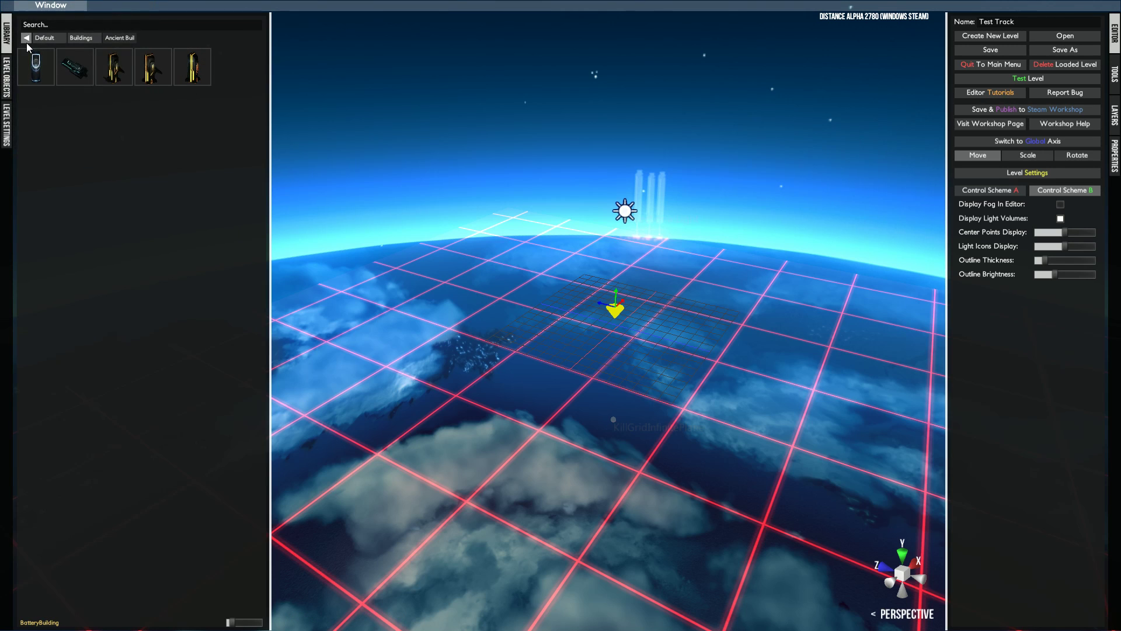
{"action": "left_click", "coordinate": [120, 37]}
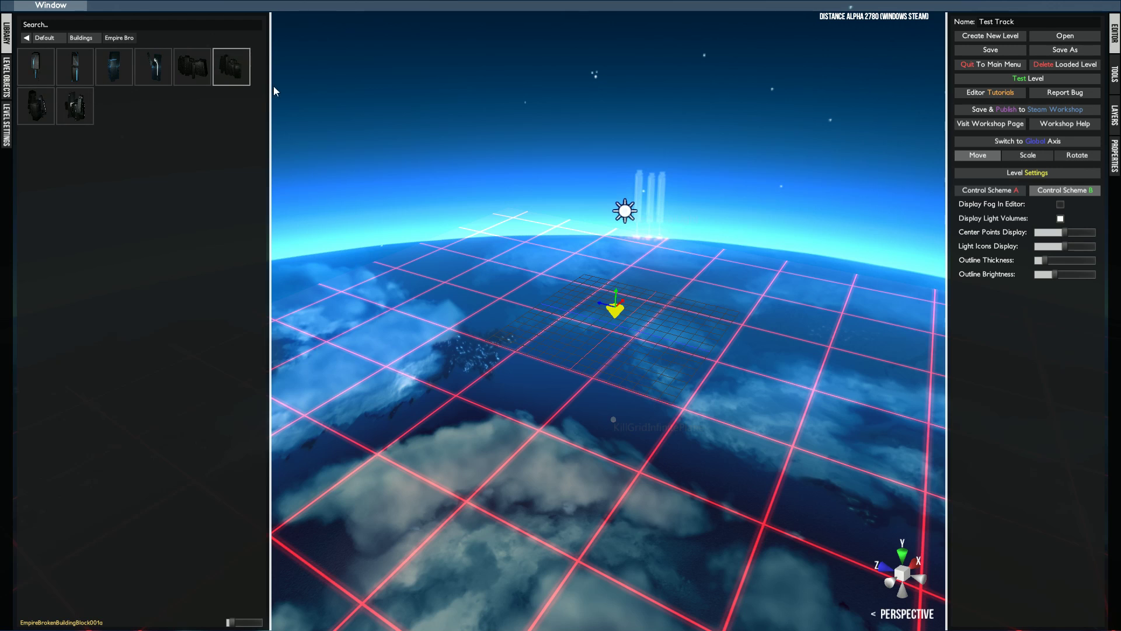
{"action": "left_click", "coordinate": [119, 38]}
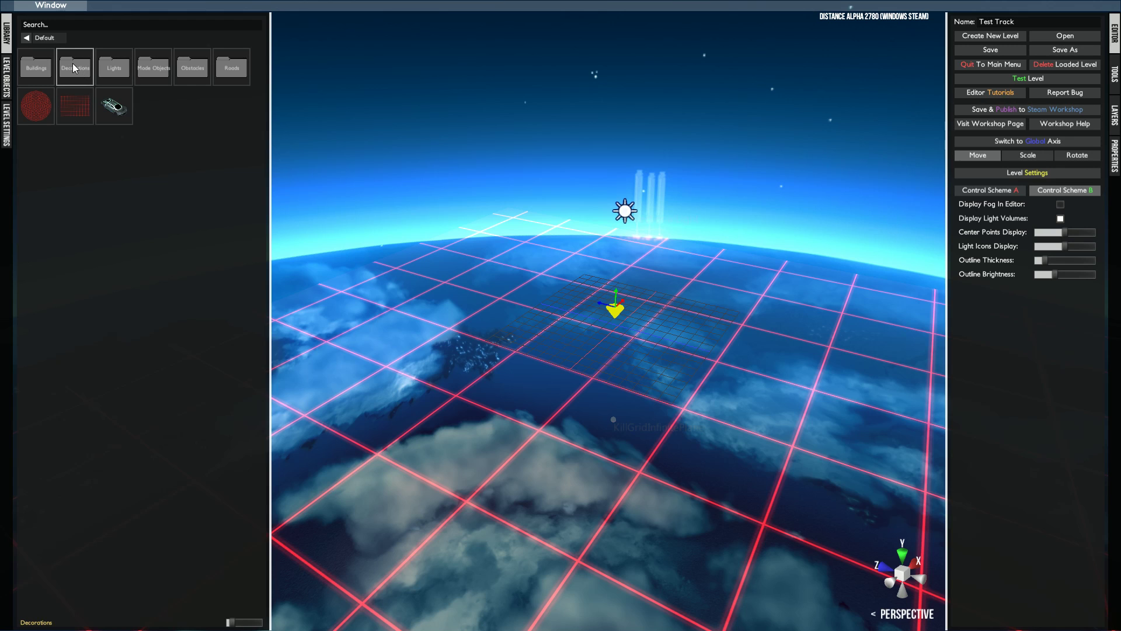
Browse the Decoration library category and its subfolders.
{"action": "left_click", "coordinate": [75, 68]}
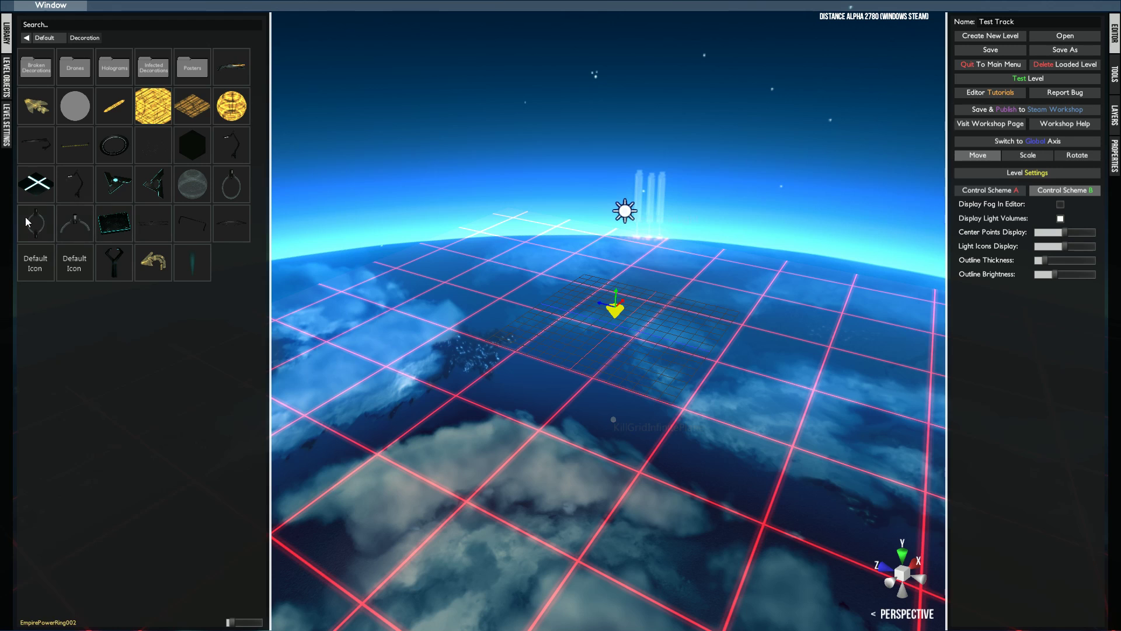
{"action": "mouse_move", "coordinate": [240, 177]}
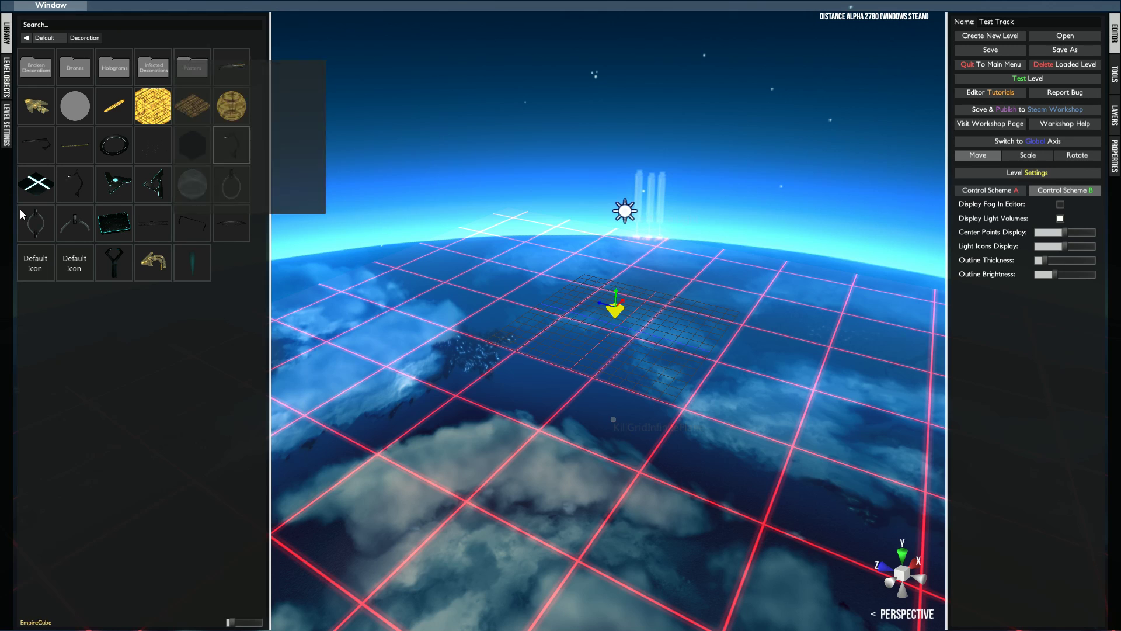
{"action": "mouse_move", "coordinate": [231, 145]}
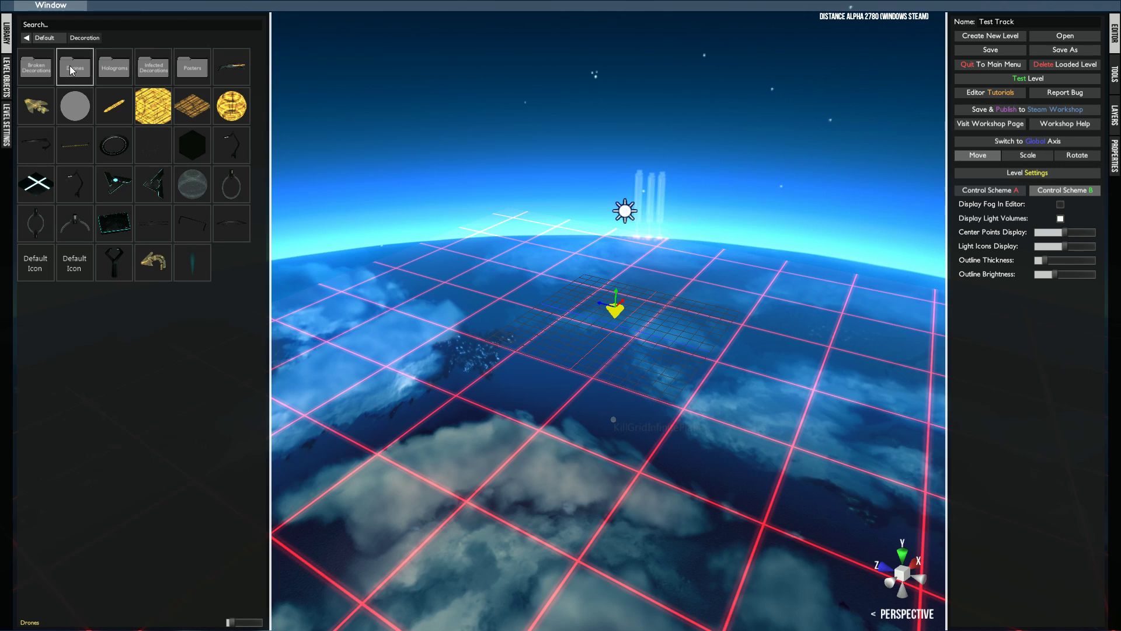
{"action": "left_click", "coordinate": [114, 67]}
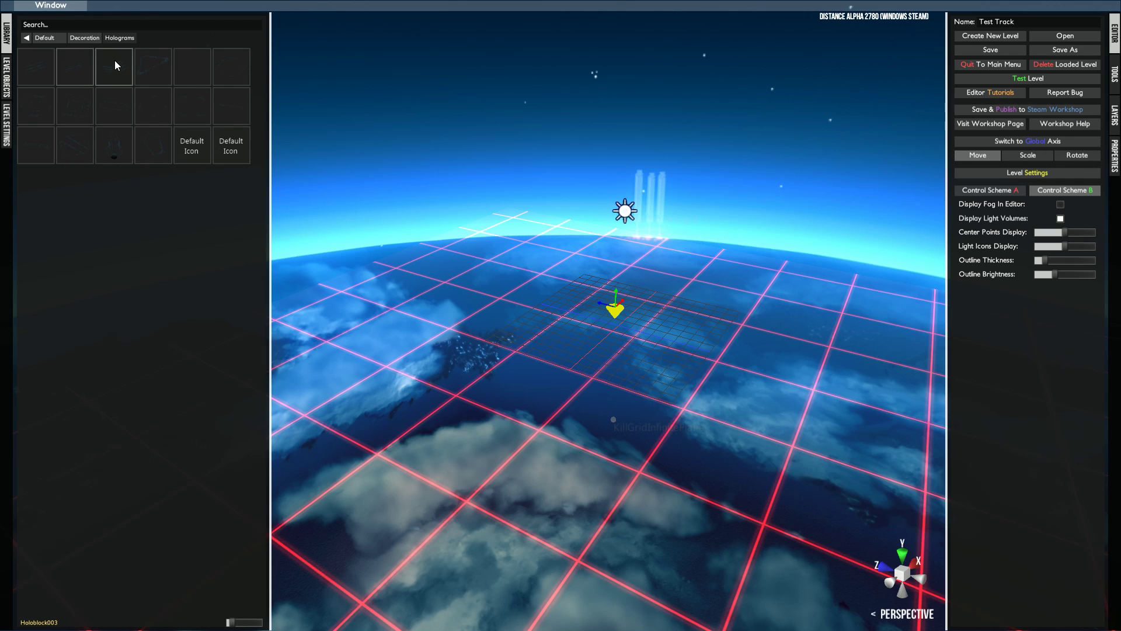
{"action": "left_click", "coordinate": [84, 37]}
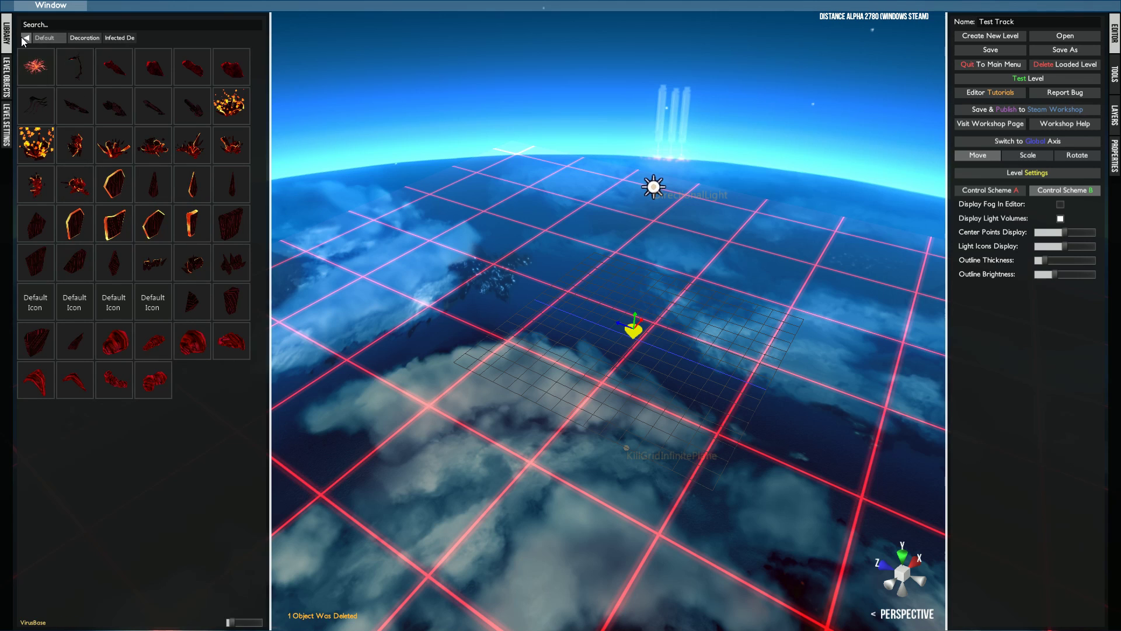
{"action": "left_click", "coordinate": [119, 37]}
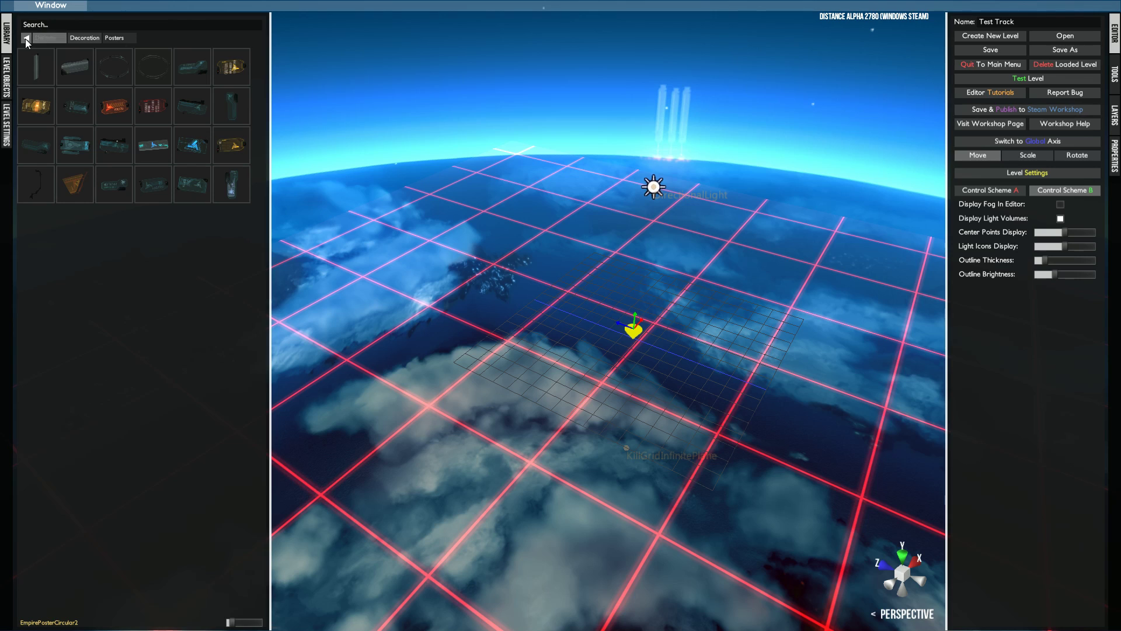
Place an arch piece from Decoration, delete it, and go back up a level.
{"action": "left_click", "coordinate": [27, 37]}
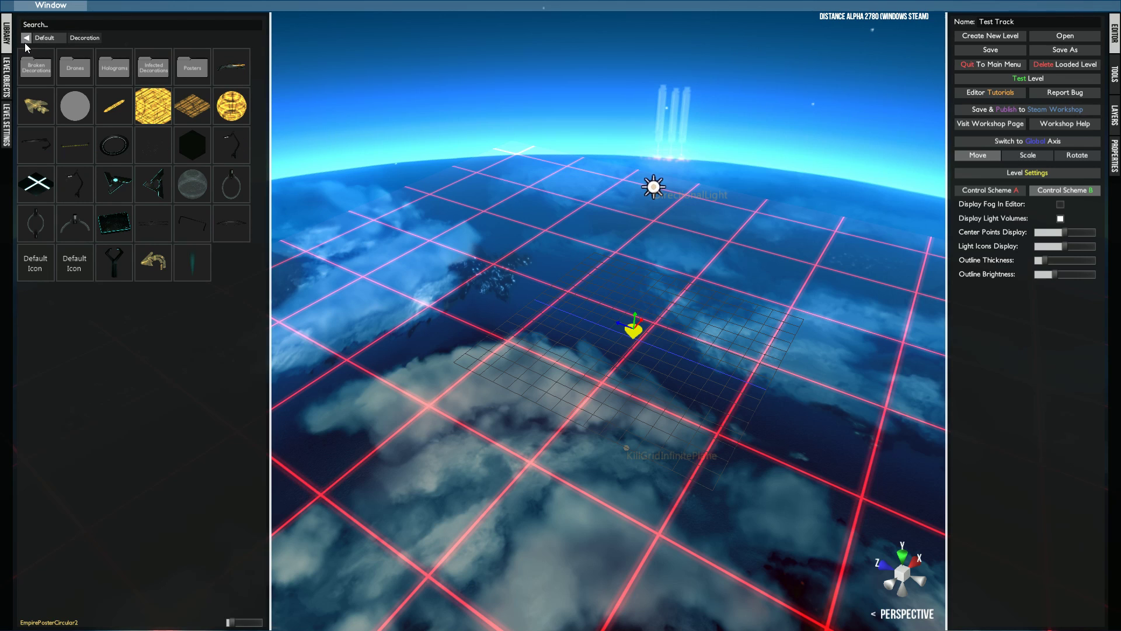
{"action": "mouse_move", "coordinate": [35, 107]}
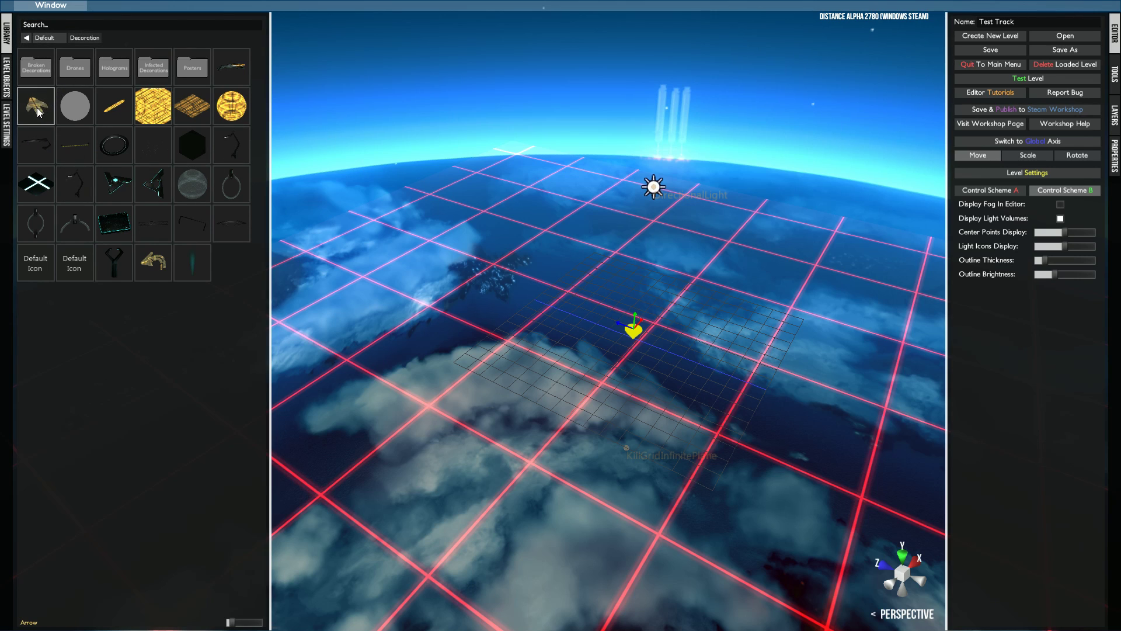
{"action": "mouse_move", "coordinate": [33, 142]}
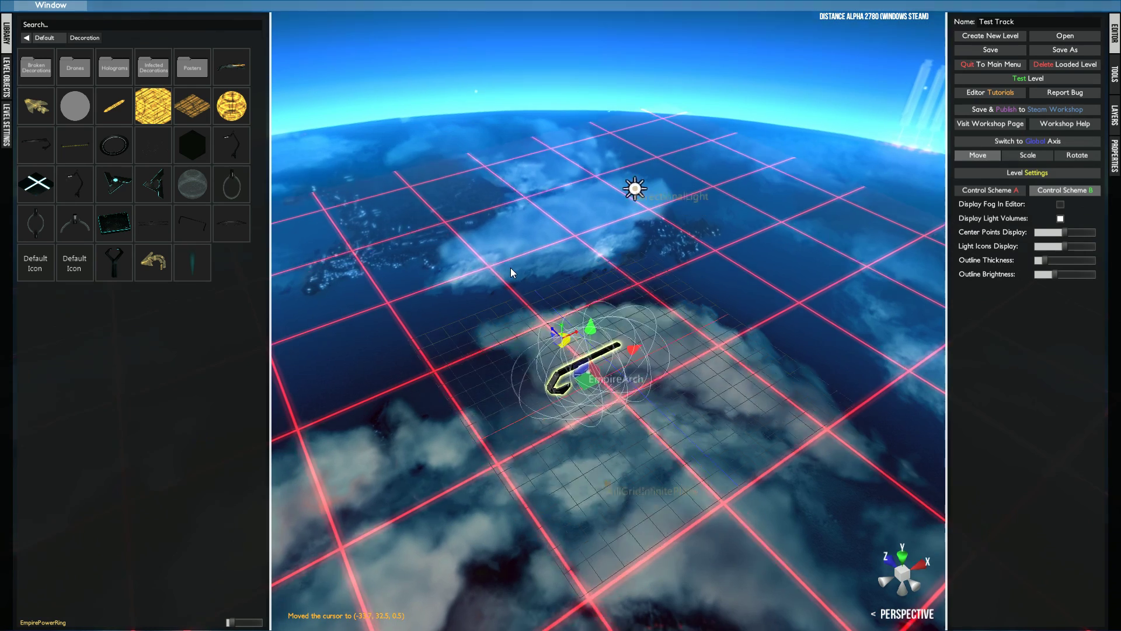
{"action": "key", "text": "Delete"}
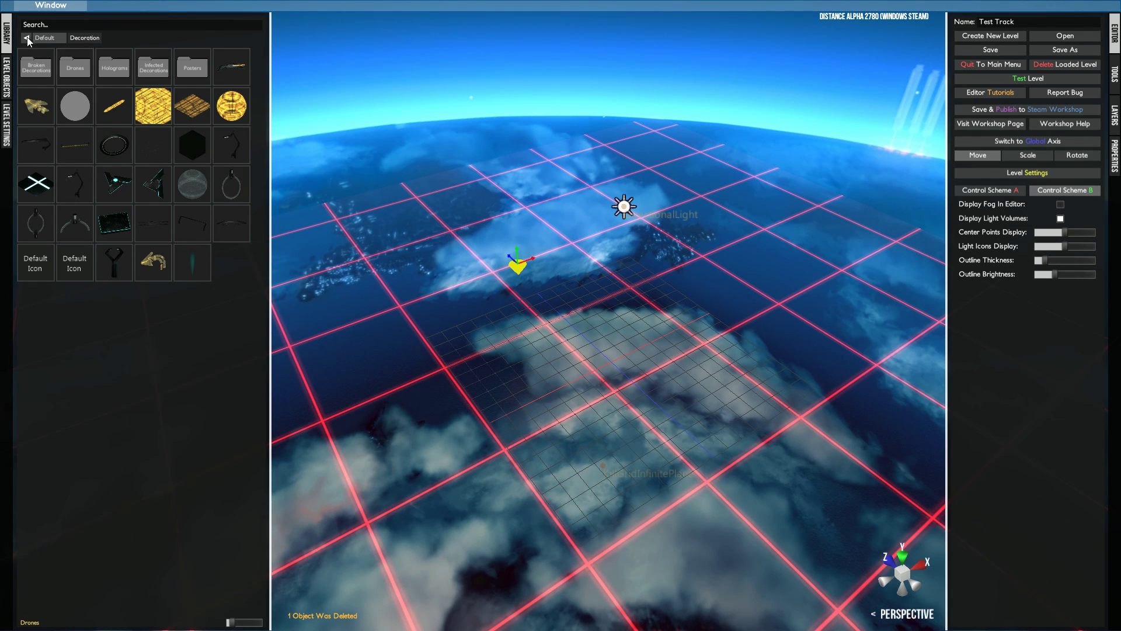
{"action": "left_click", "coordinate": [85, 38]}
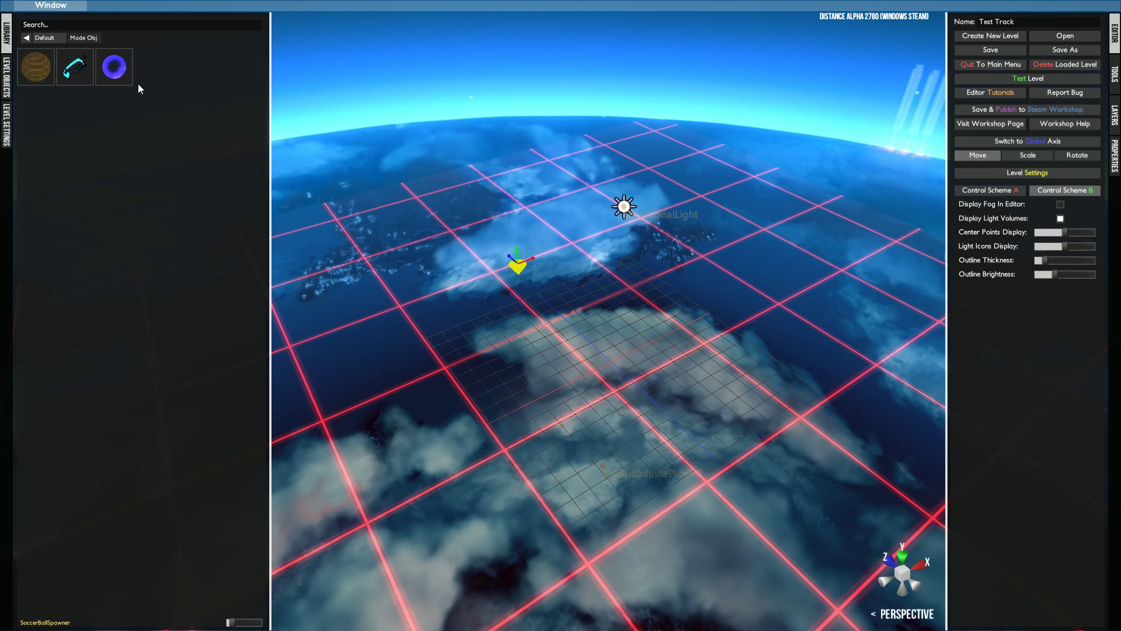
{"action": "mouse_move", "coordinate": [72, 34]}
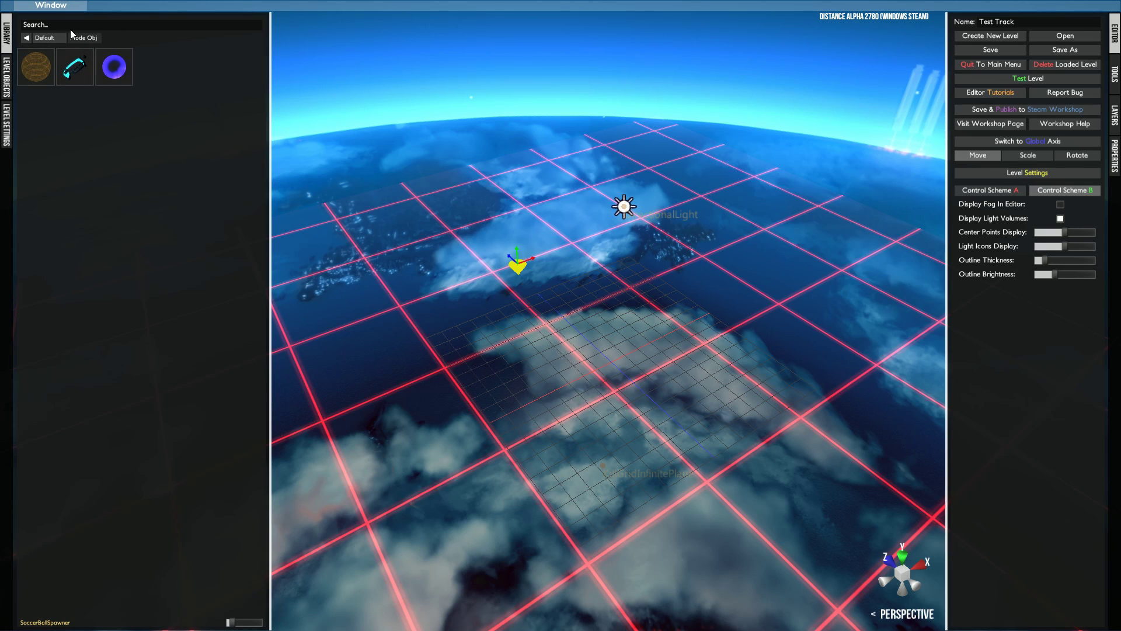
Return to the top-level library categories and enter the Obstacles category.
{"action": "left_click", "coordinate": [75, 67]}
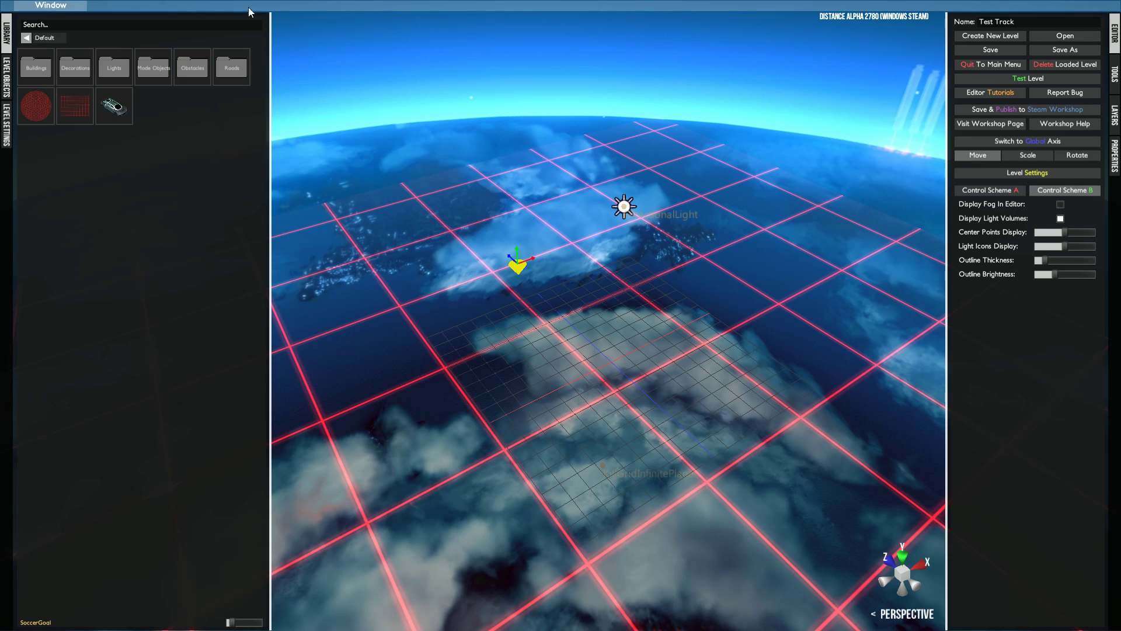
{"action": "left_click", "coordinate": [191, 67]}
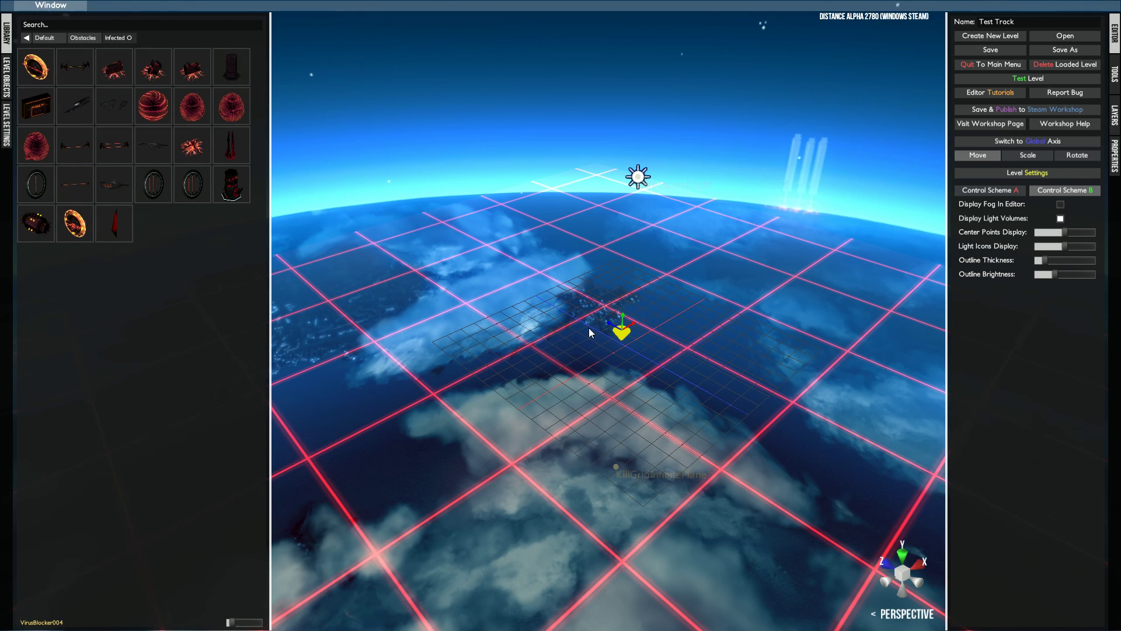
{"action": "mouse_move", "coordinate": [364, 216]}
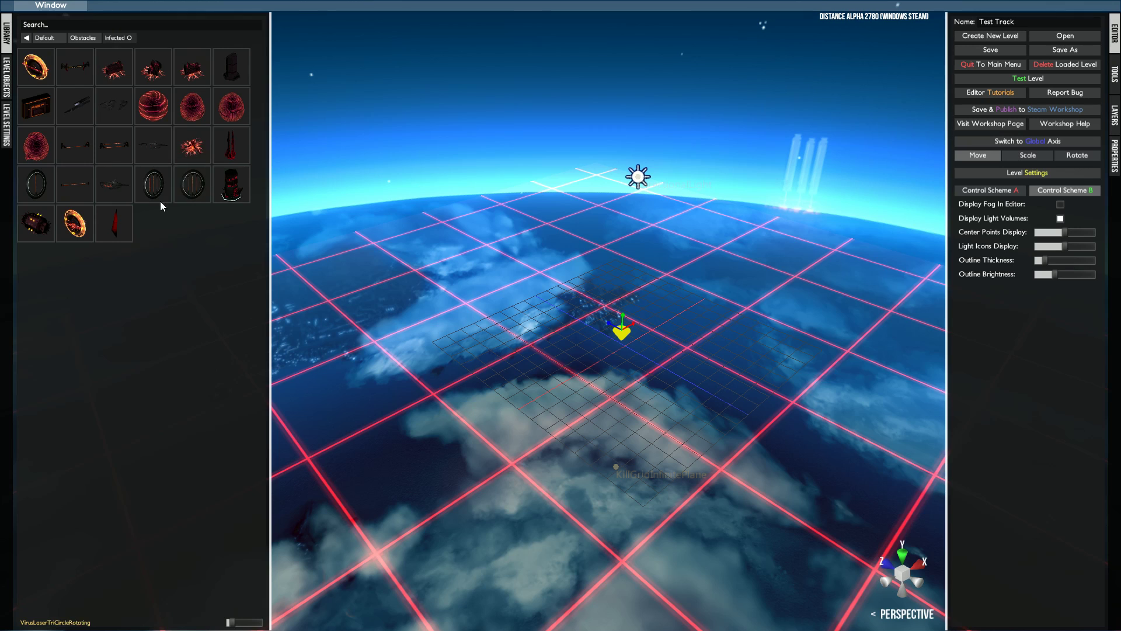
{"action": "left_click", "coordinate": [152, 183]}
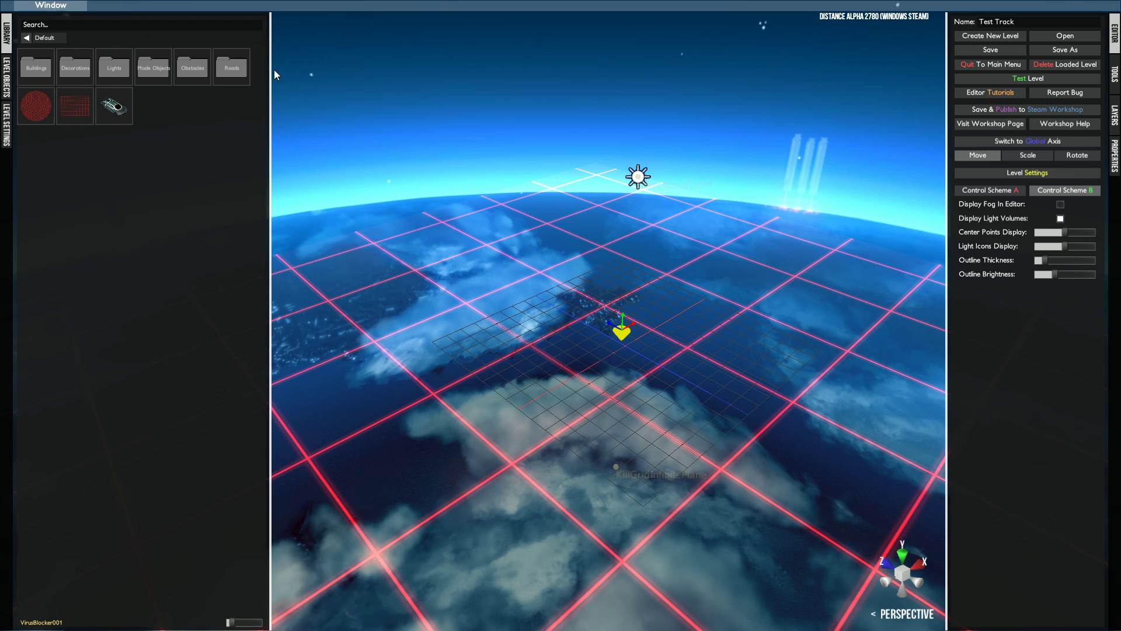
Browse the Roads category's subfolders, reopen Roads, and show the editor side panel.
{"action": "left_click", "coordinate": [232, 68]}
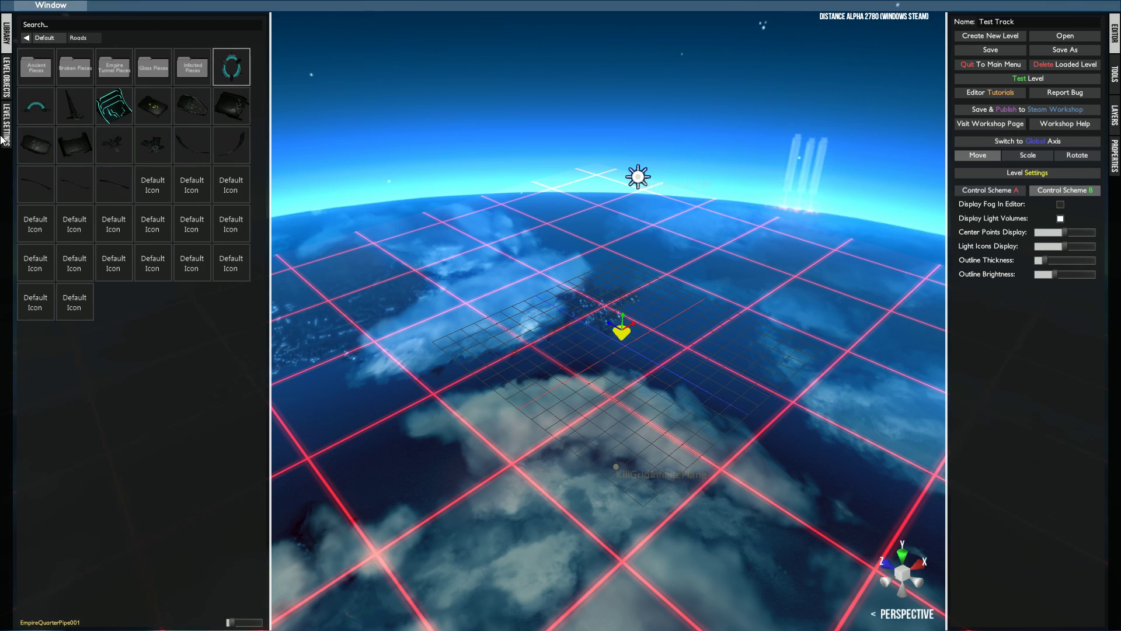
{"action": "left_click", "coordinate": [35, 67]}
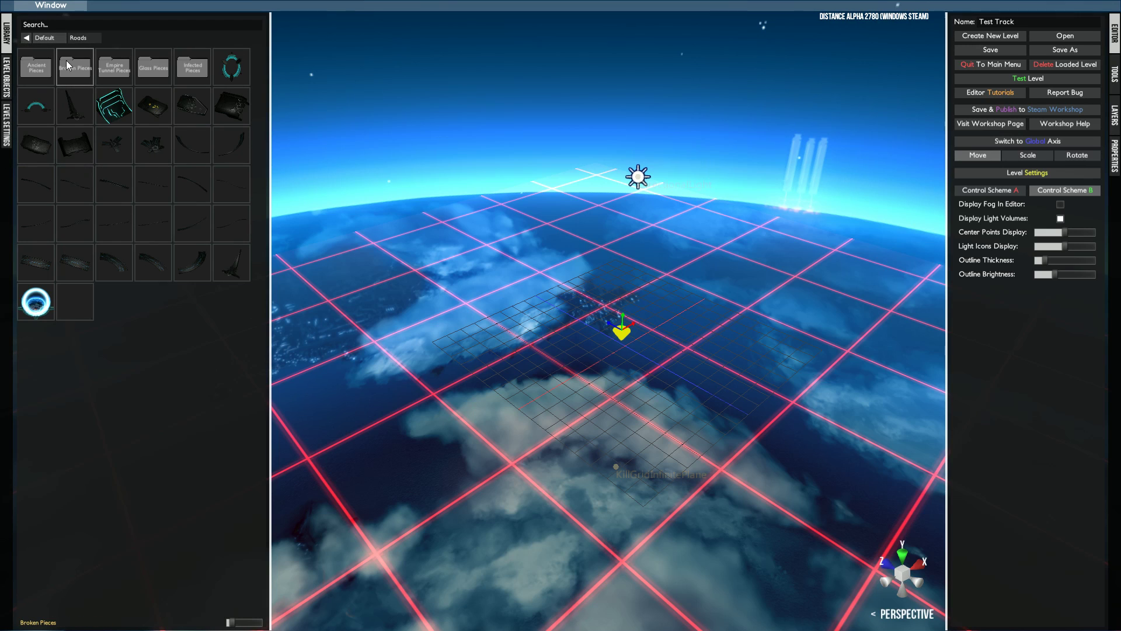
{"action": "left_click", "coordinate": [75, 67]}
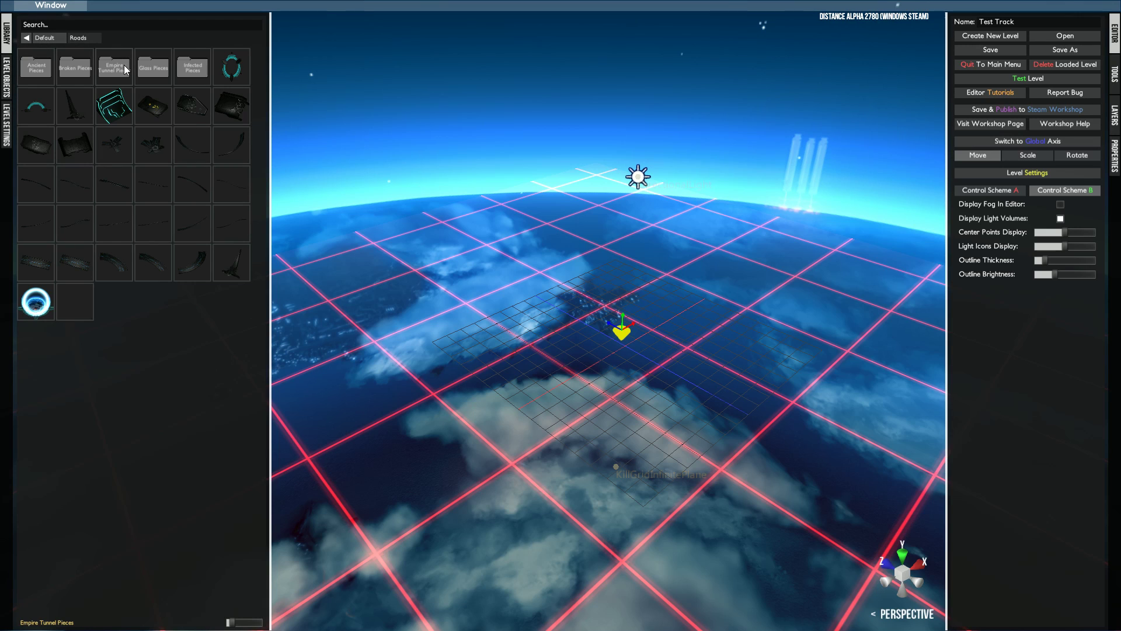
{"action": "left_click", "coordinate": [113, 67]}
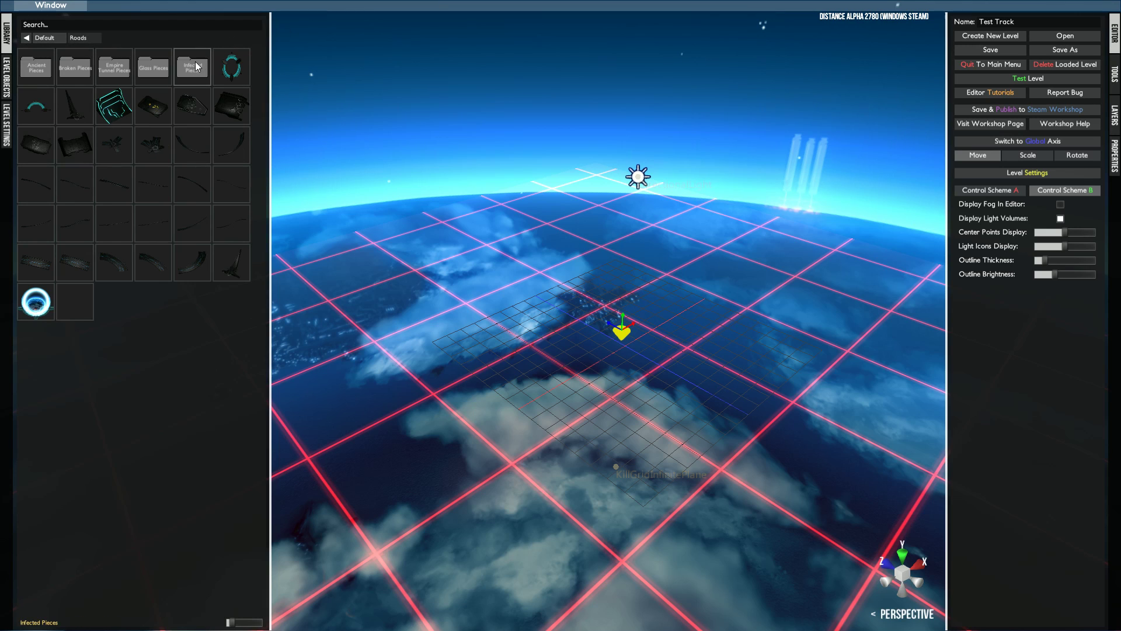
{"action": "left_click", "coordinate": [192, 66]}
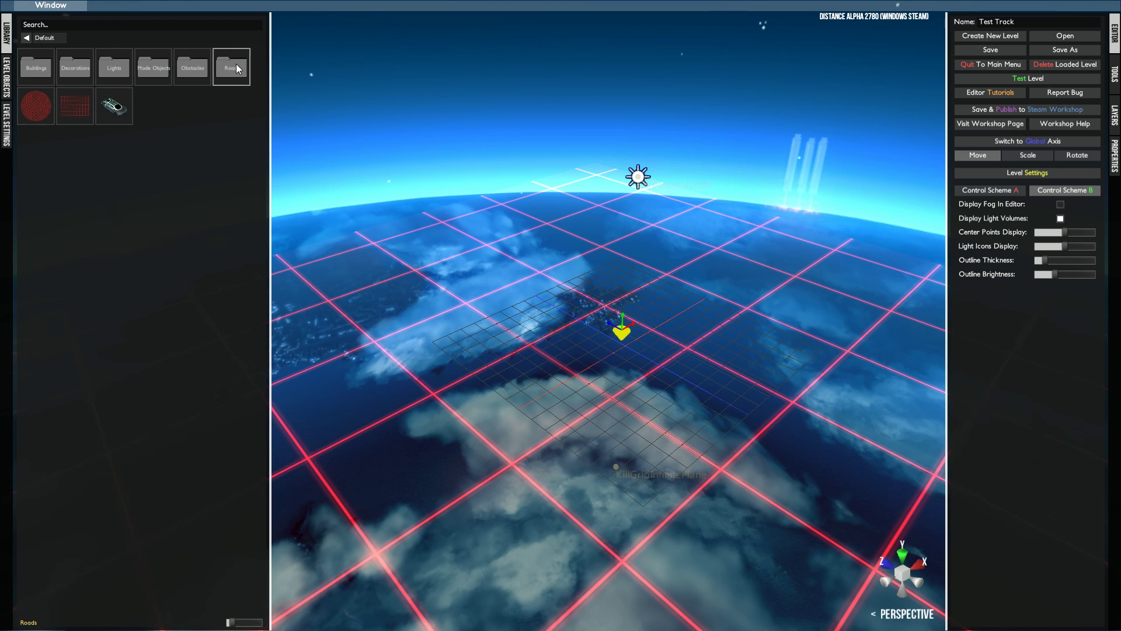
{"action": "left_click", "coordinate": [232, 63]}
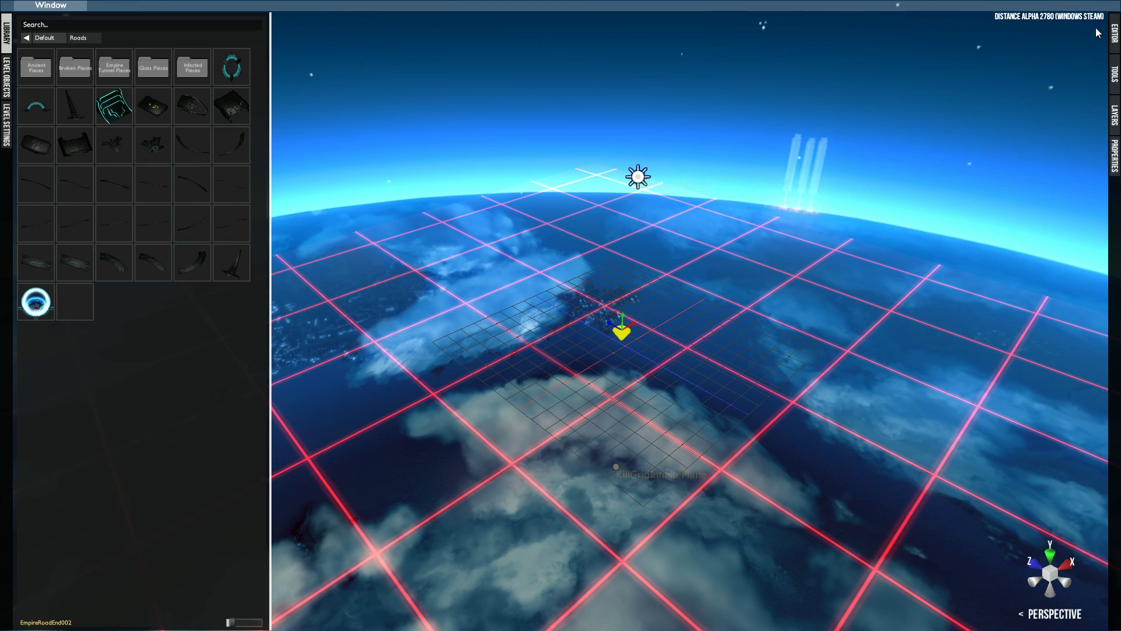
{"action": "left_click", "coordinate": [1114, 40]}
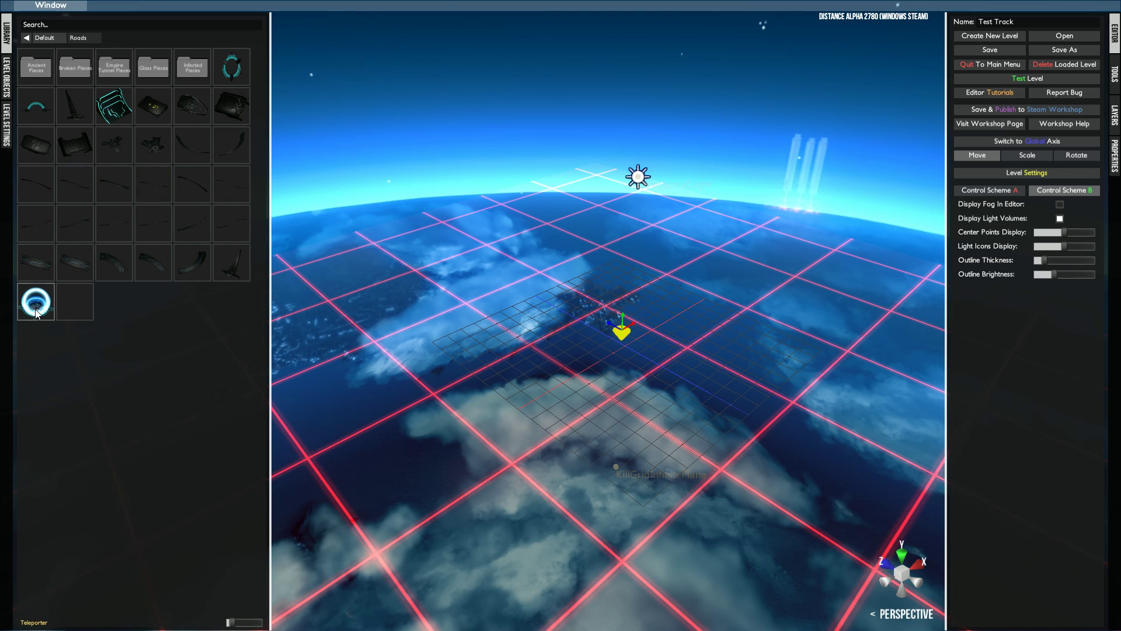
{"action": "mouse_move", "coordinate": [44, 318]}
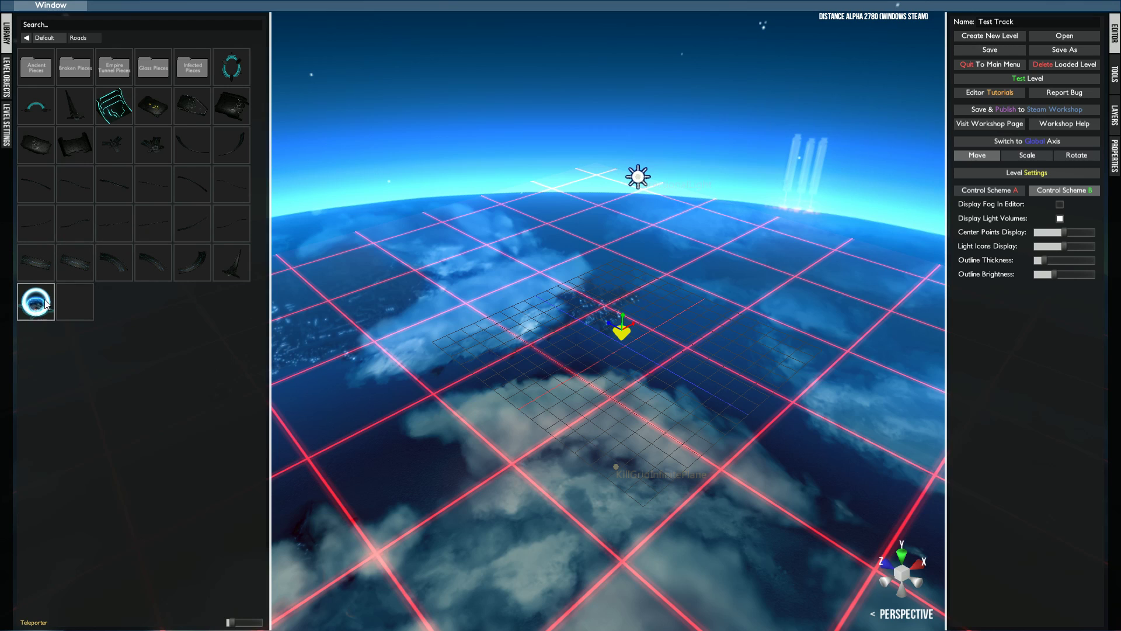
{"action": "mouse_move", "coordinate": [118, 46]}
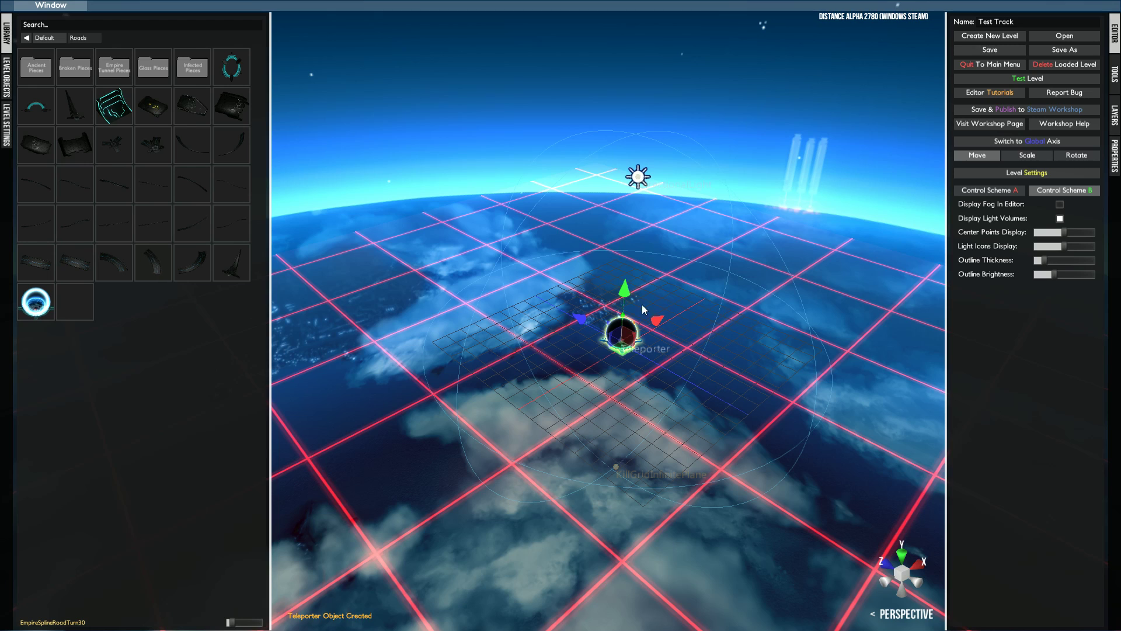
Inspect the teleporter's properties, delete it, and show the Level Objects list.
{"action": "left_click", "coordinate": [623, 331]}
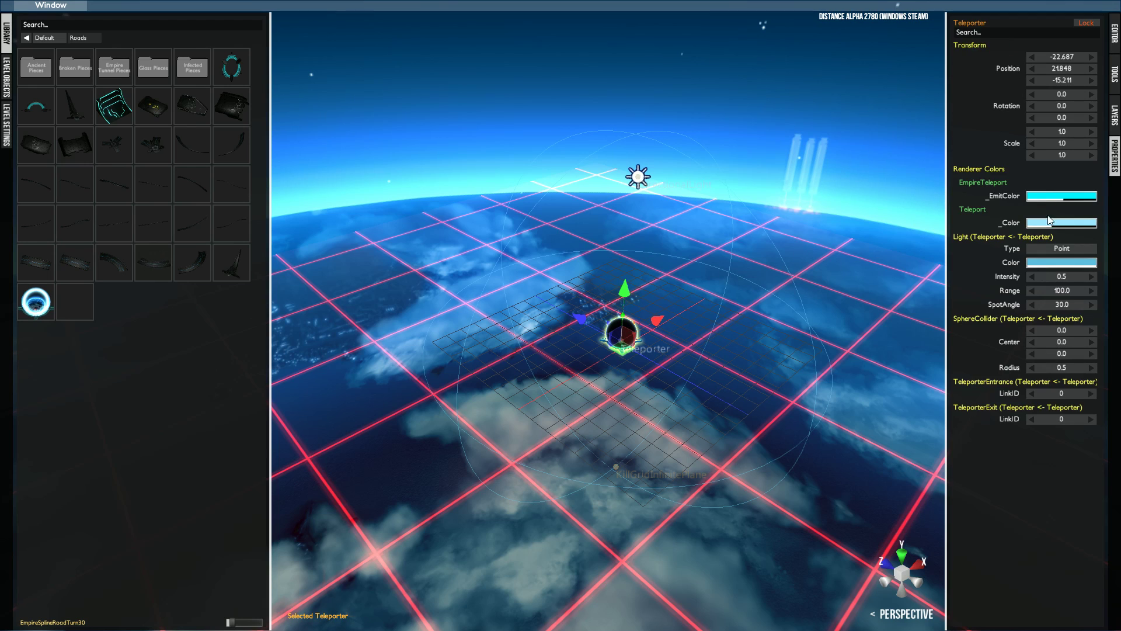
{"action": "left_click", "coordinate": [1115, 34]}
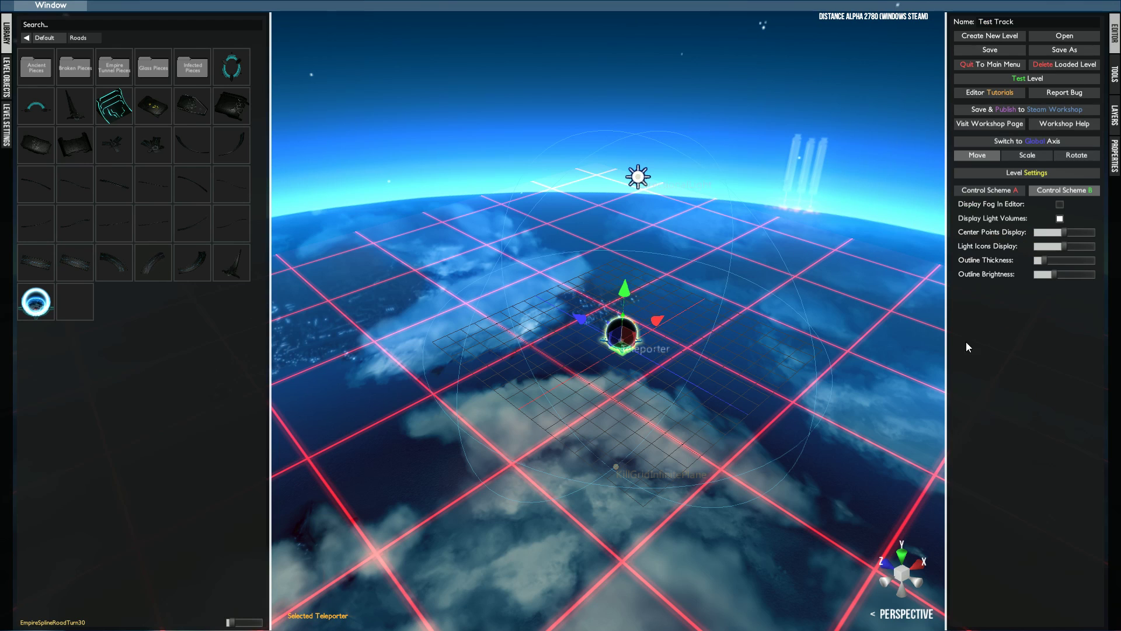
{"action": "key", "text": "Delete"}
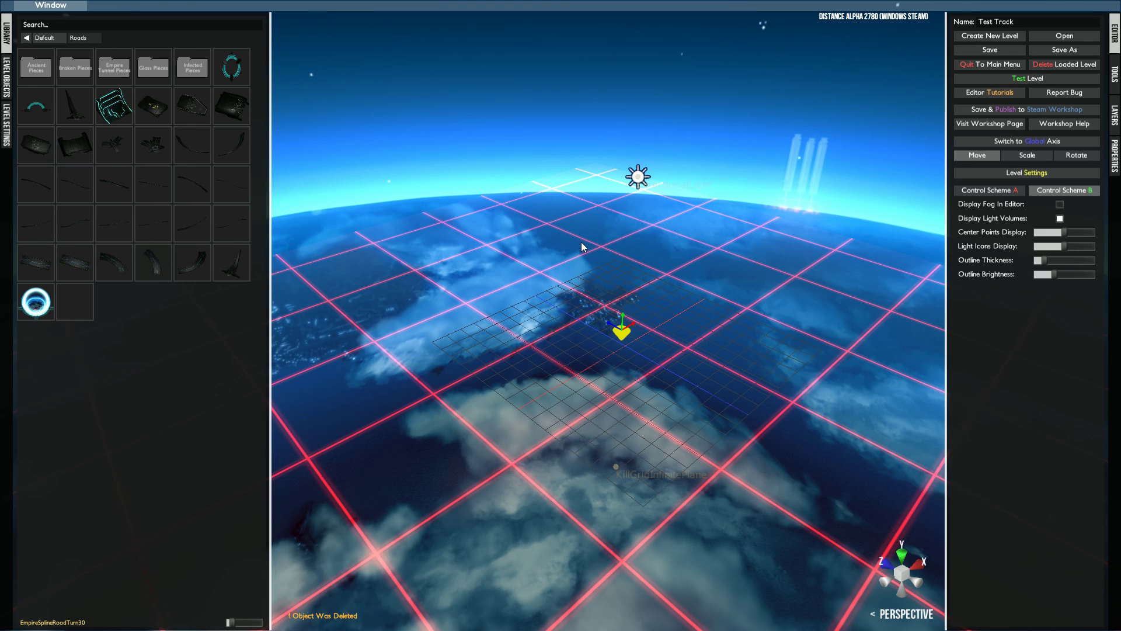
{"action": "left_click", "coordinate": [7, 77]}
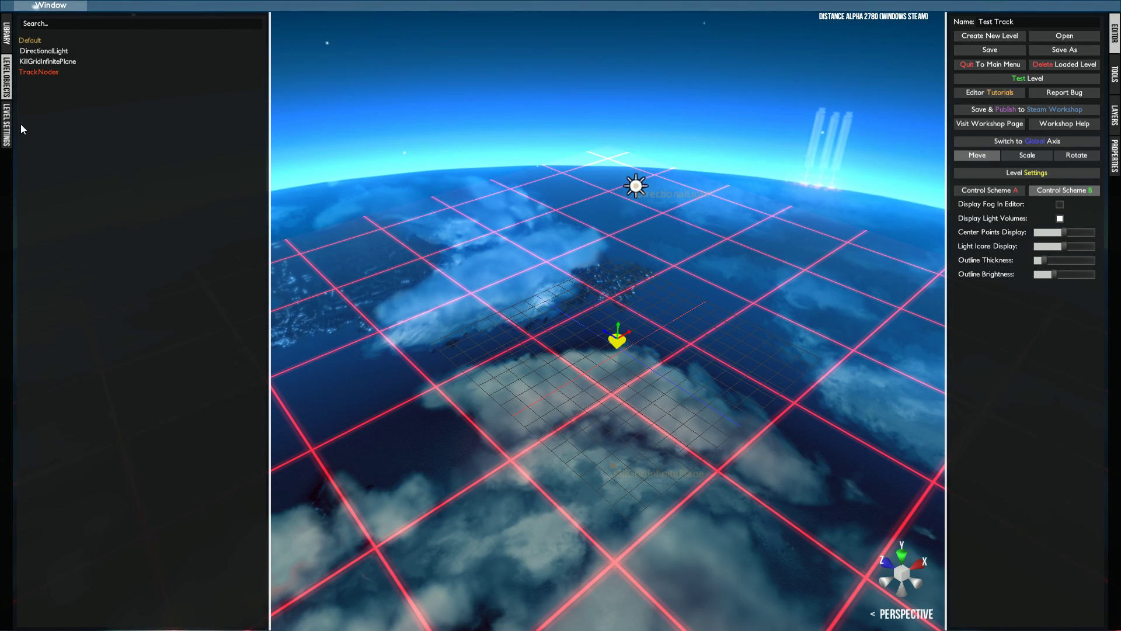
In Level Settings, change the SkyboxColor swatch to a brownish tone.
{"action": "left_click", "coordinate": [7, 131]}
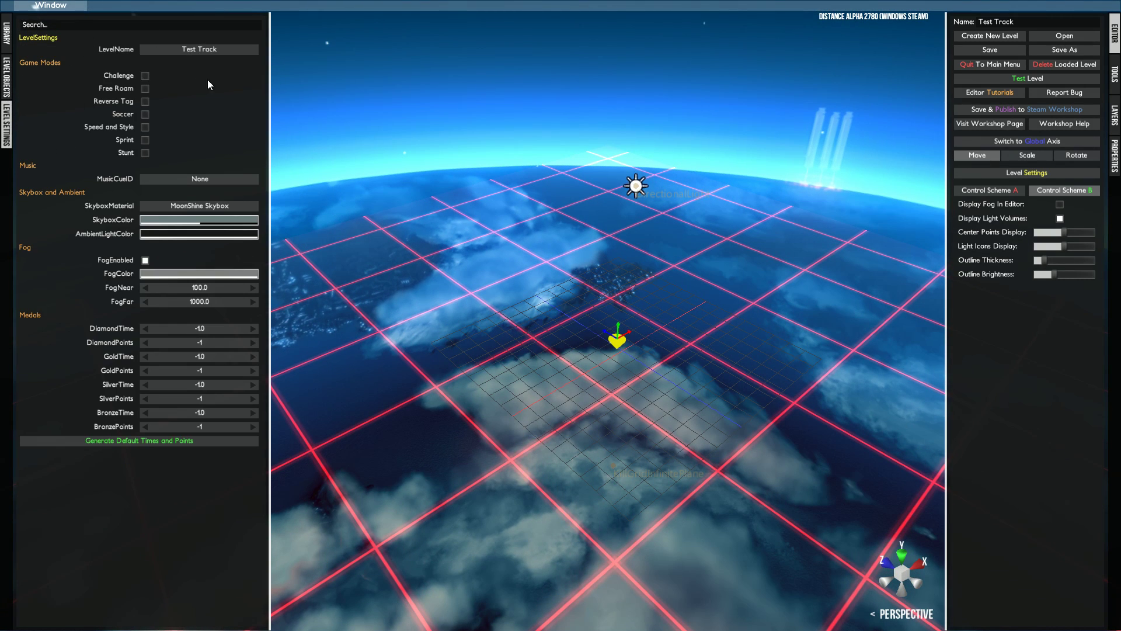
{"action": "mouse_move", "coordinate": [145, 129]}
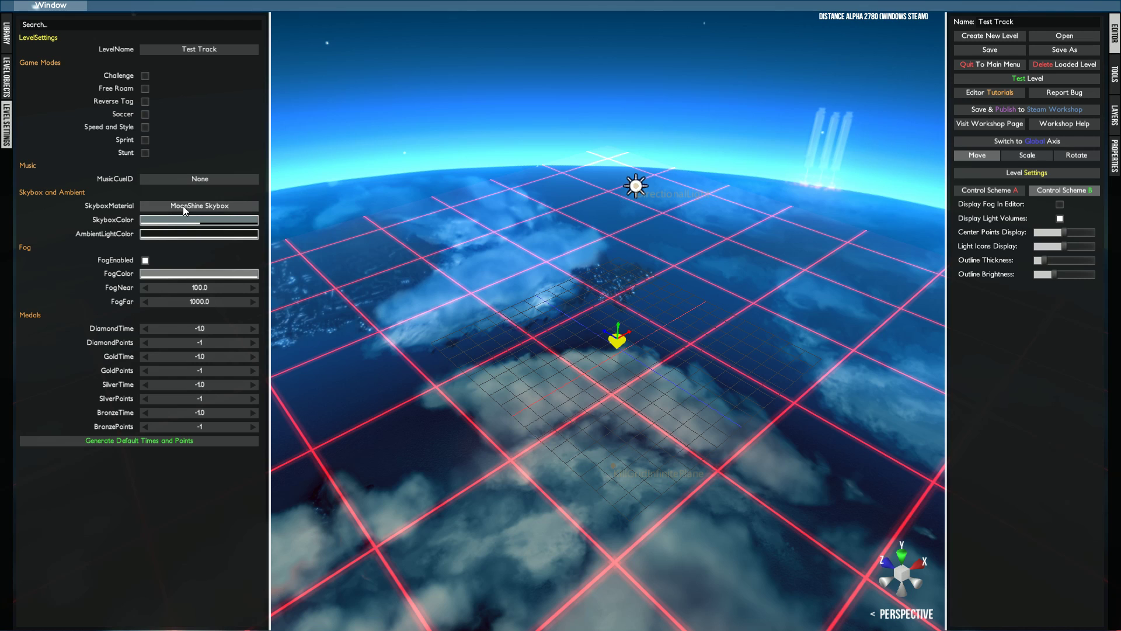
{"action": "left_click", "coordinate": [199, 219]}
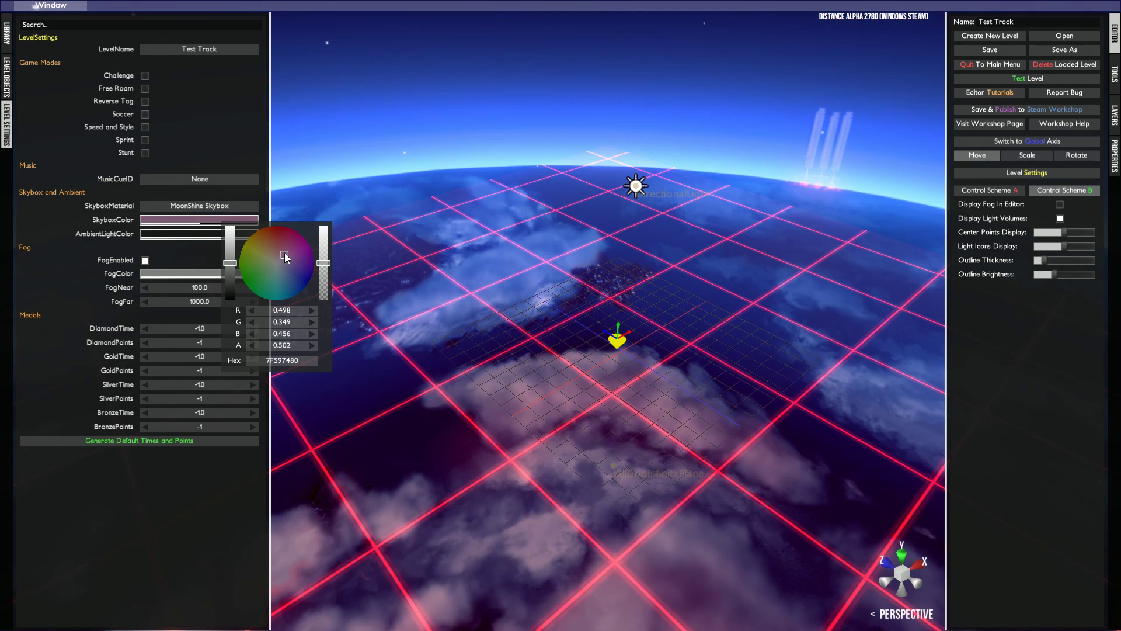
{"action": "left_click", "coordinate": [199, 233]}
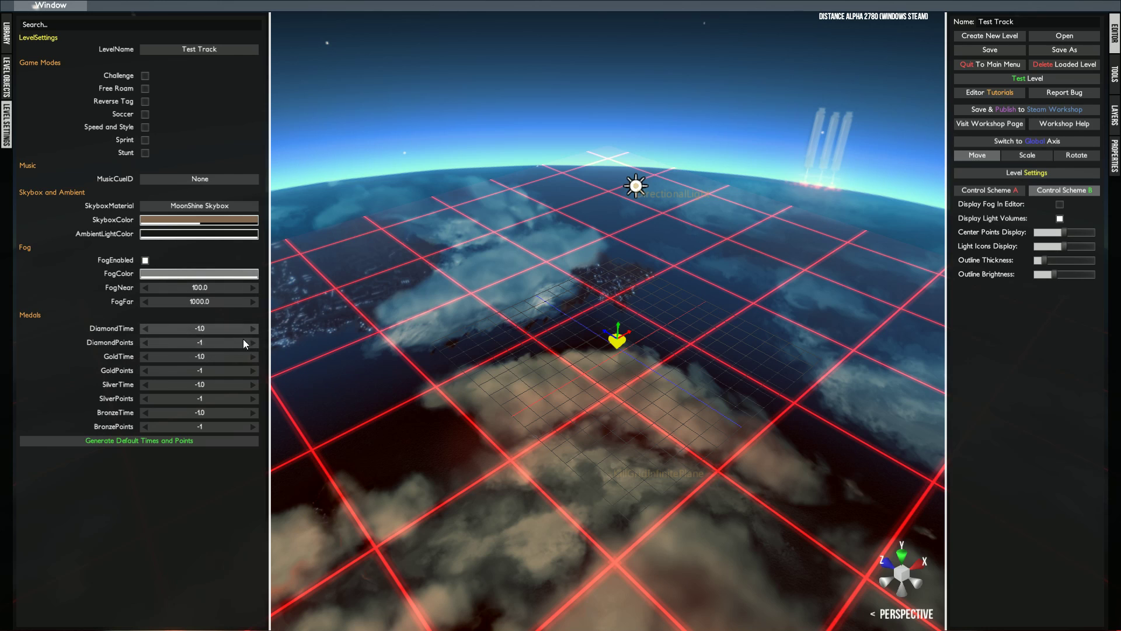
{"action": "mouse_move", "coordinate": [91, 390]}
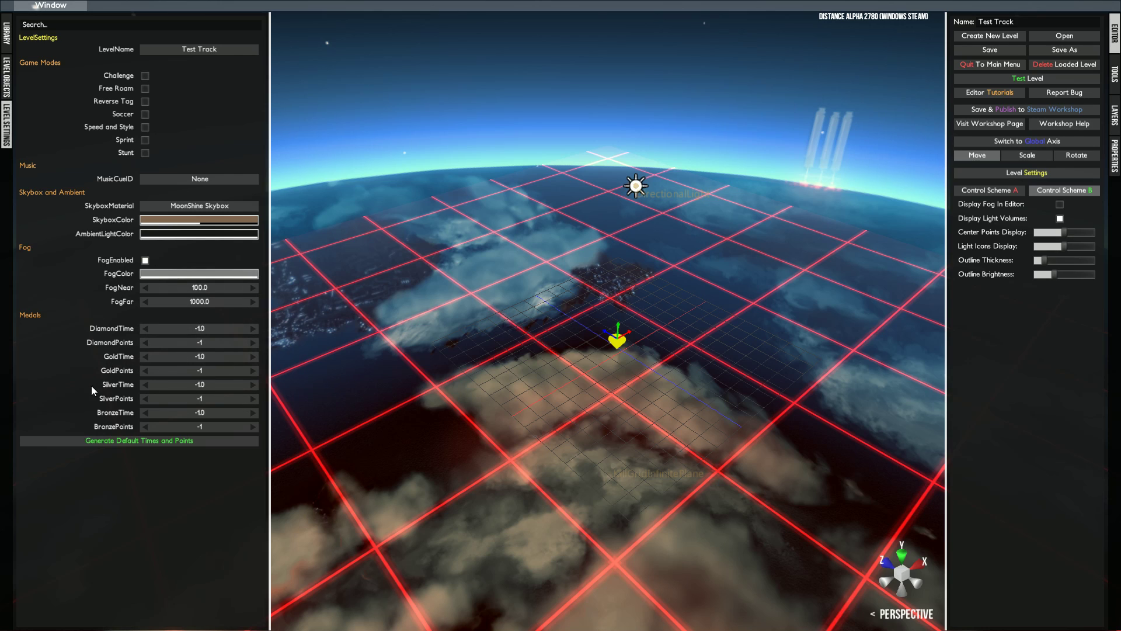